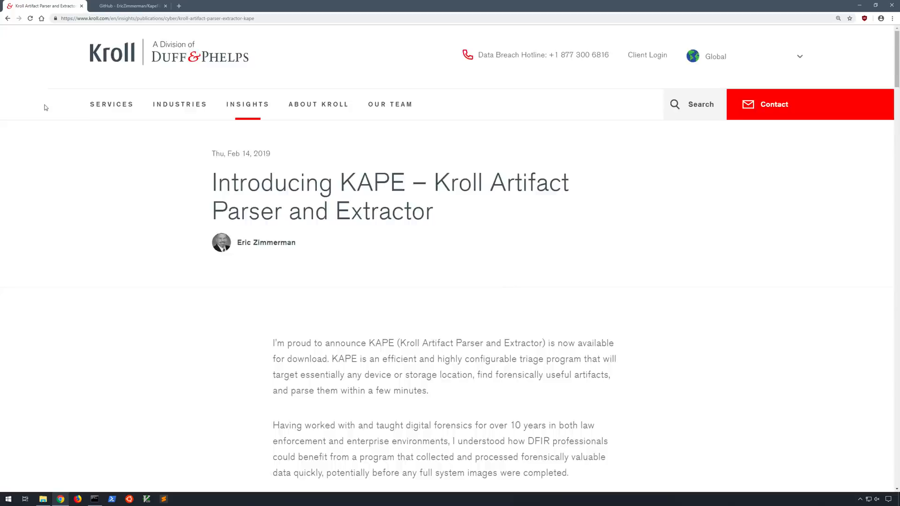
# - Scroll through the dir listing of C:\Tools\KAPE showing kape.exe, gkape.exe, Modules and Targets, then begin the kape command
pyautogui.scroll(-3)
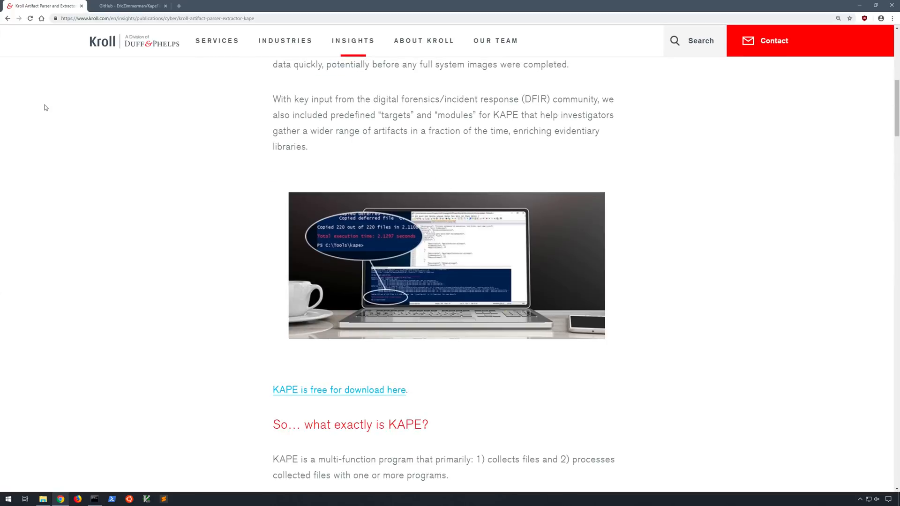
pyautogui.scroll(-3)
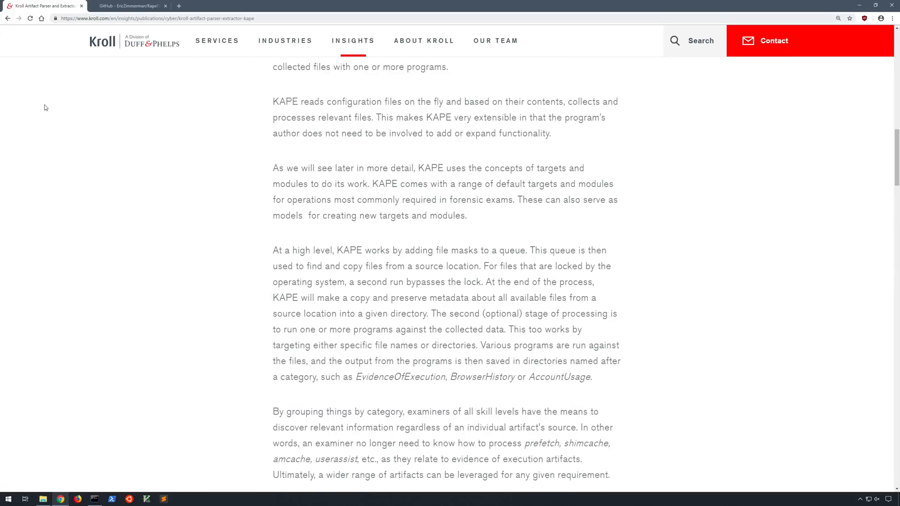
pyautogui.scroll(-3)
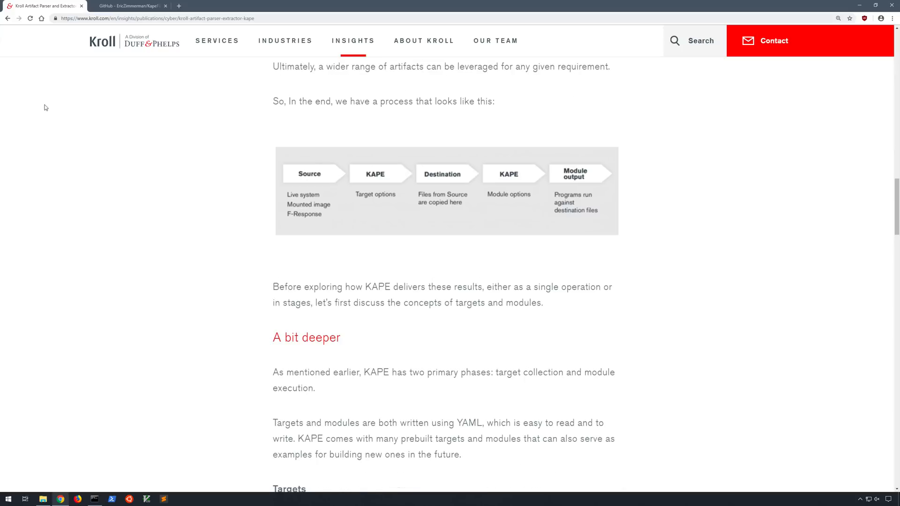
pyautogui.scroll(-3)
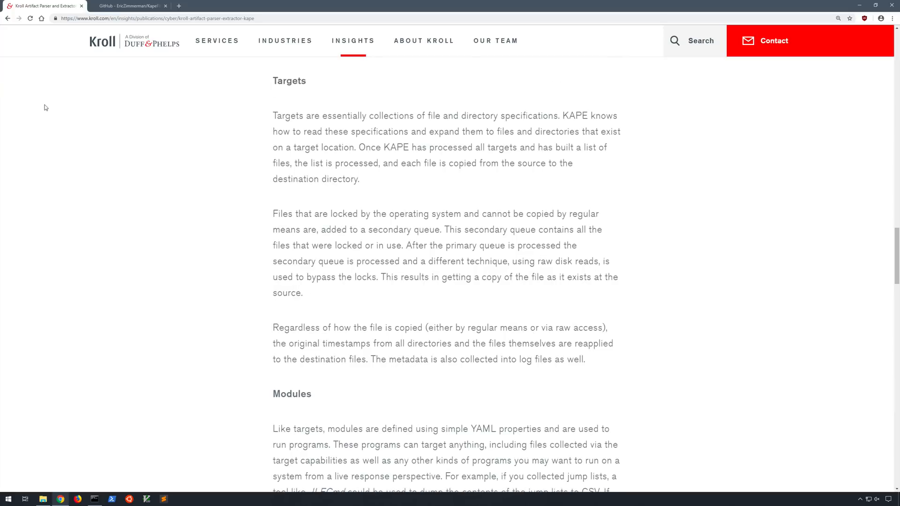
pyautogui.scroll(-3)
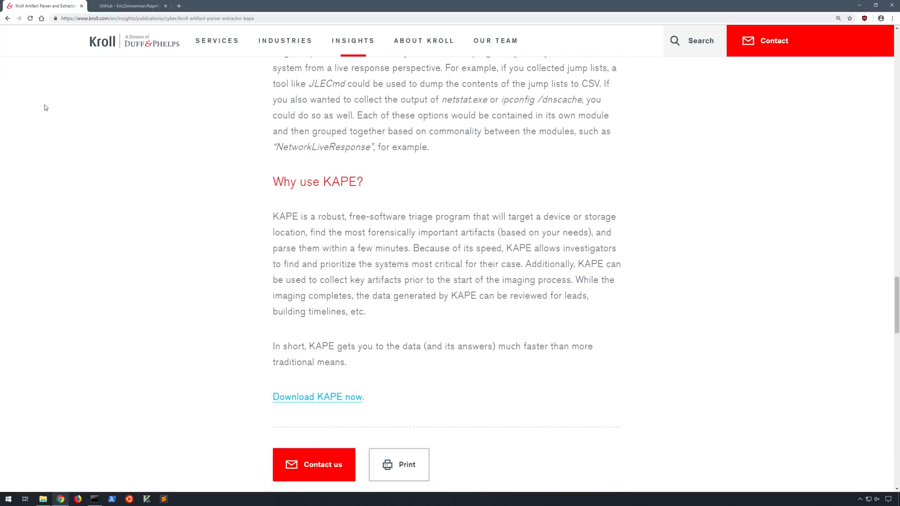
pyautogui.scroll(-3)
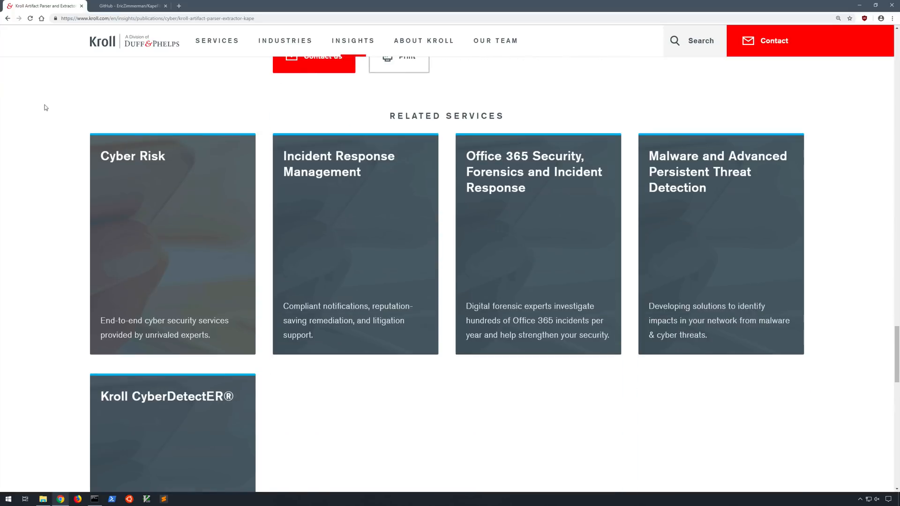
pyautogui.scroll(3)
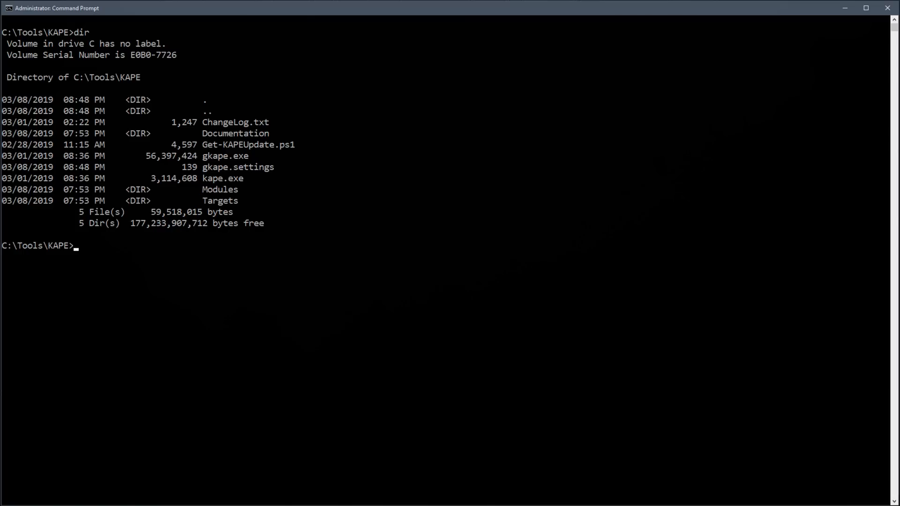
pyautogui.write('k')
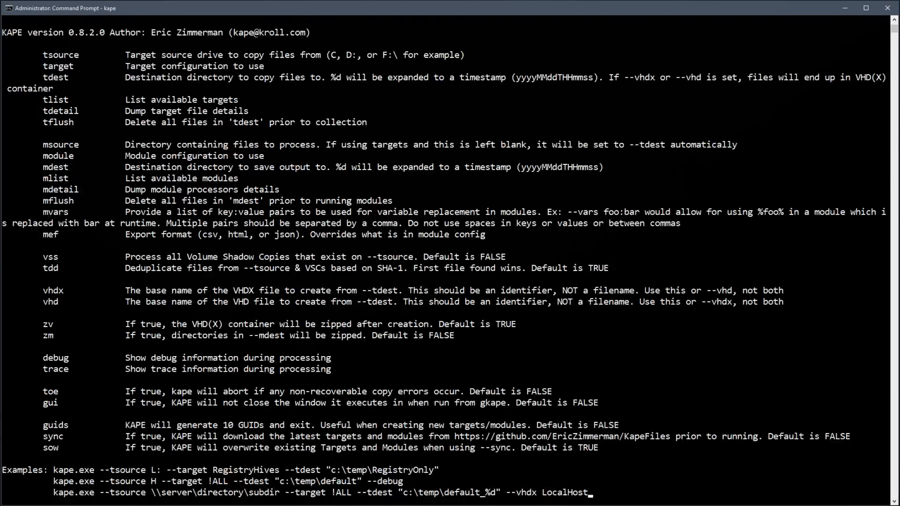
# - Scroll through KAPE's printed help text listing its command-line options and examples
pyautogui.scroll(-3)
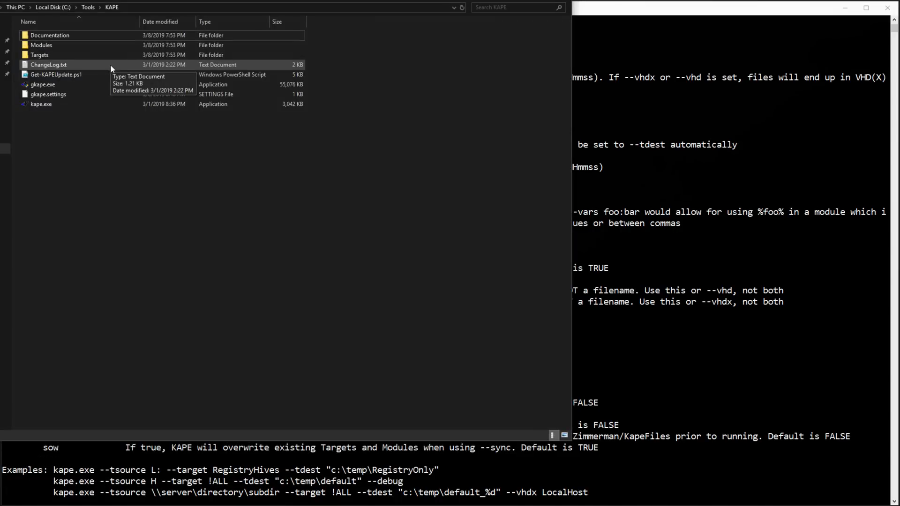
pyautogui.moveTo(127, 137)
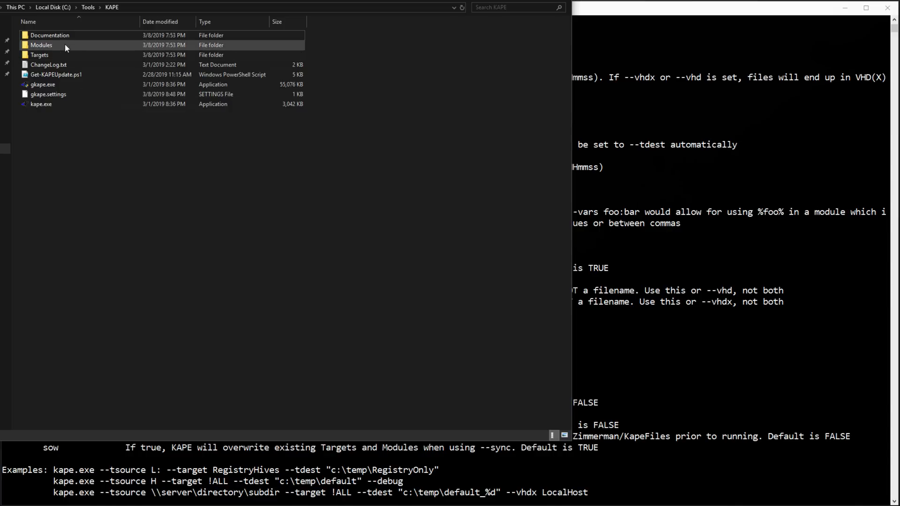
# - Open the Modules folder under C:\Tools\KAPE to view its .mkape files
pyautogui.doubleClick(37, 58)
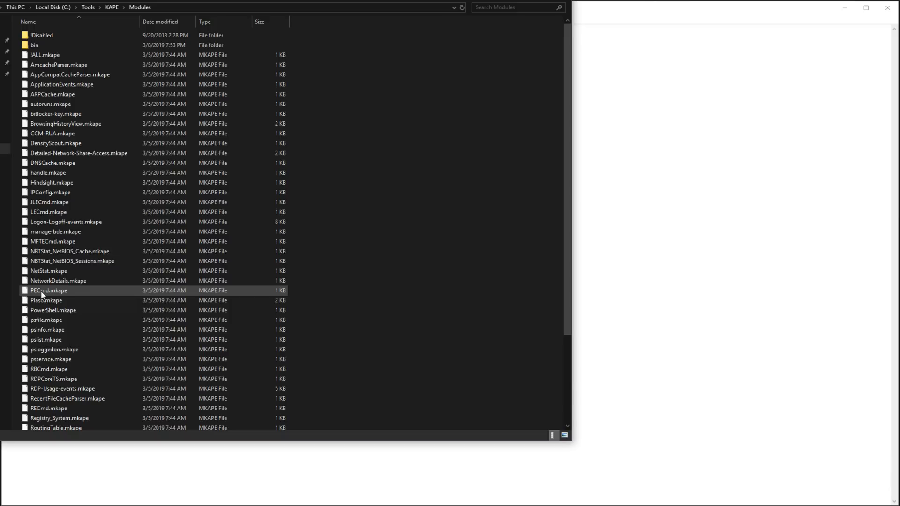
pyautogui.click(42, 290)
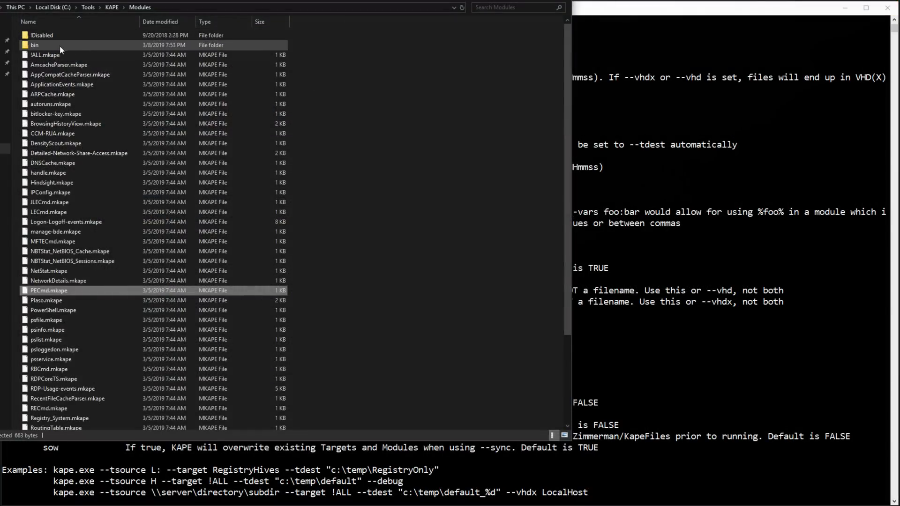
# - Browse the Modules bin folder of bundled tools like PECmd.exe, then return to C:\Tools\KAPE
pyautogui.doubleClick(32, 45)
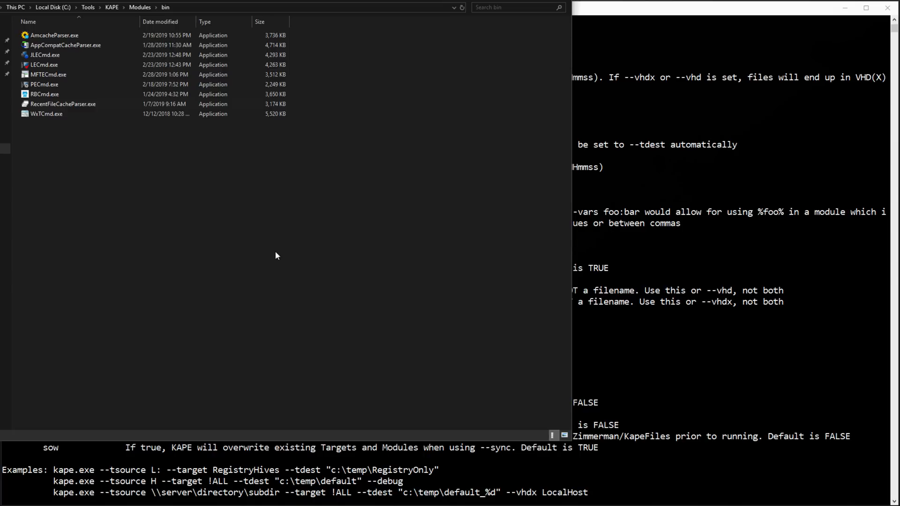
pyautogui.click(151, 8)
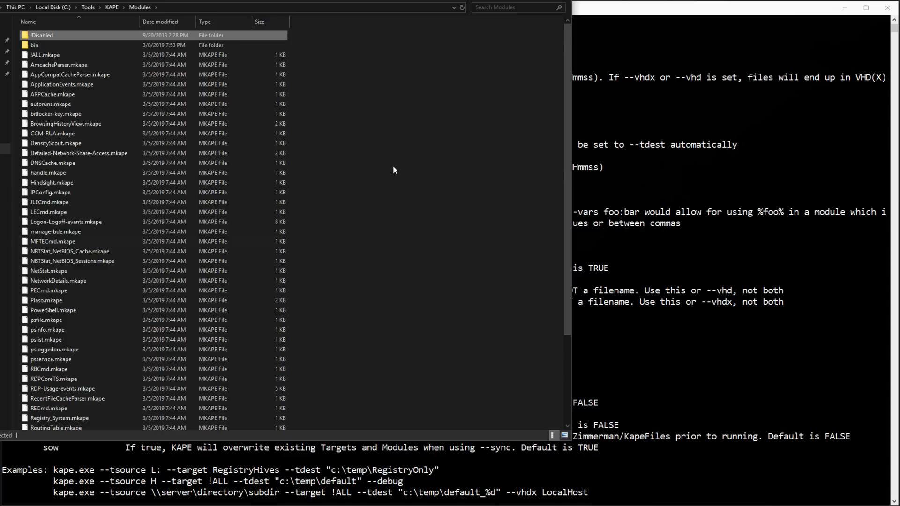
pyautogui.click(111, 9)
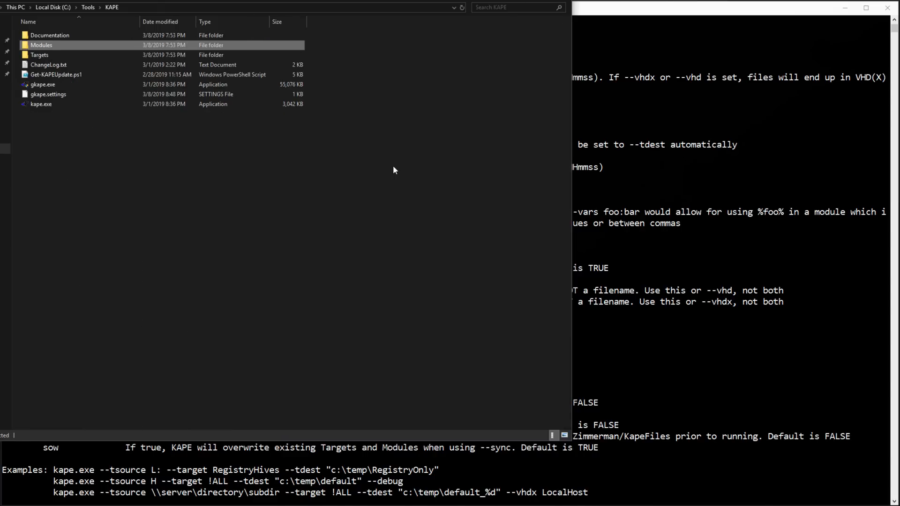
# - Open the Targets folder holding the .tkape target files including !ALL.tkape
pyautogui.doubleClick(34, 45)
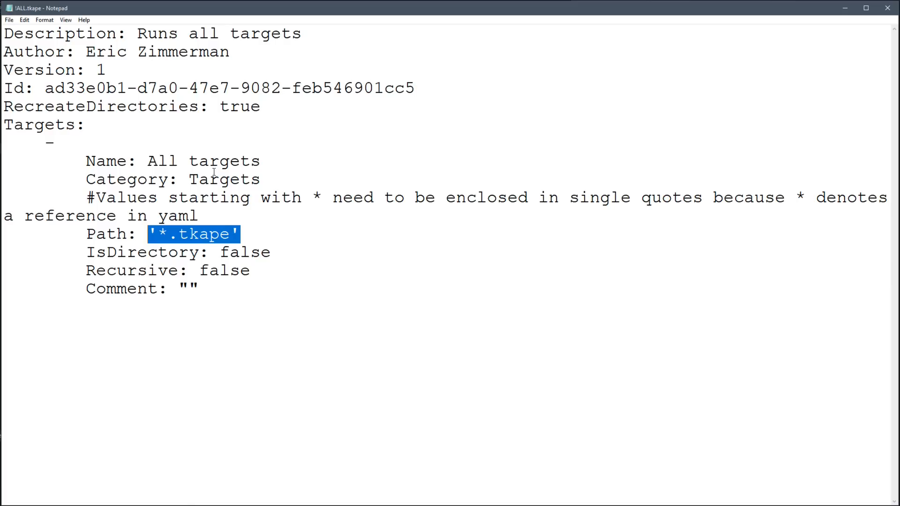
pyautogui.moveTo(282, 34)
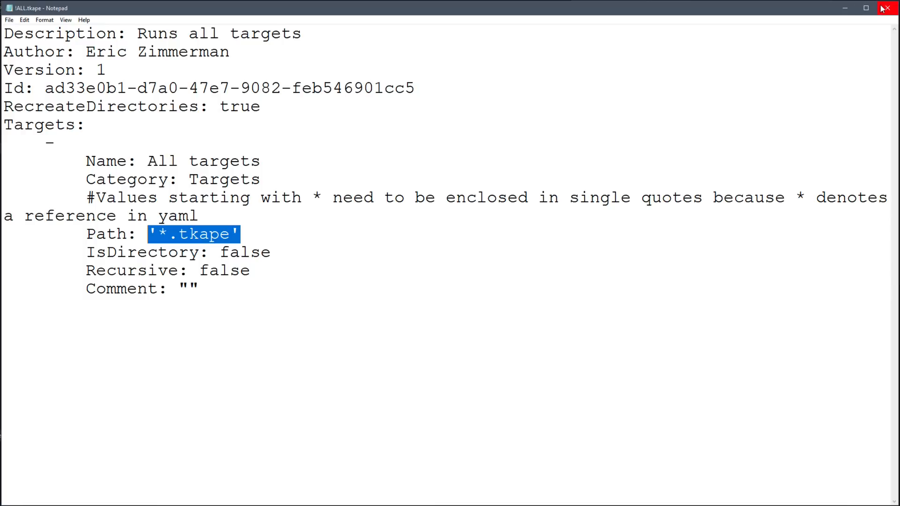
pyautogui.moveTo(885, 9)
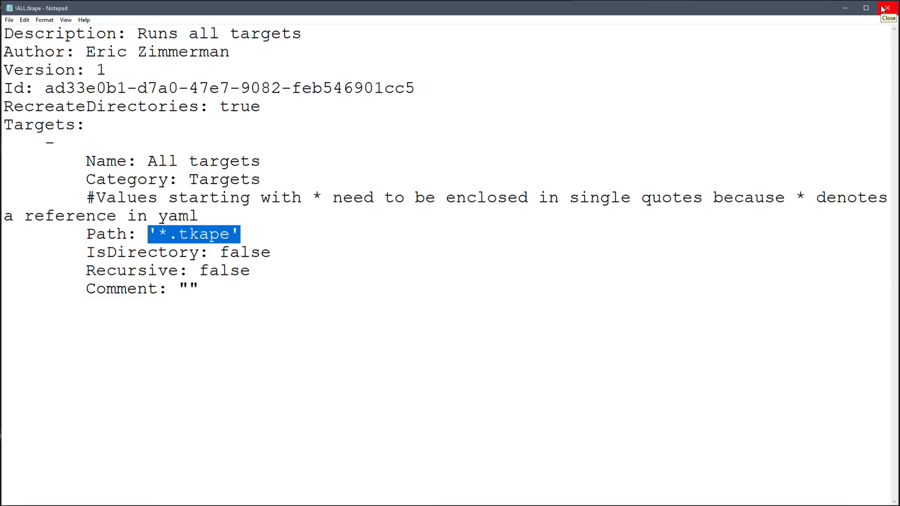
# - Close the !ALL.tkape Notepad window to return to KAPE's help output
pyautogui.click(889, 7)
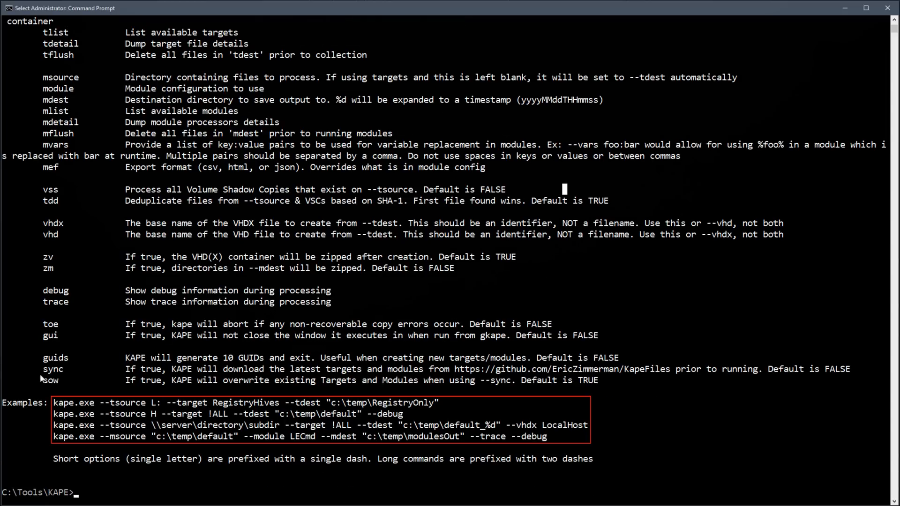
pyautogui.moveTo(13, 390)
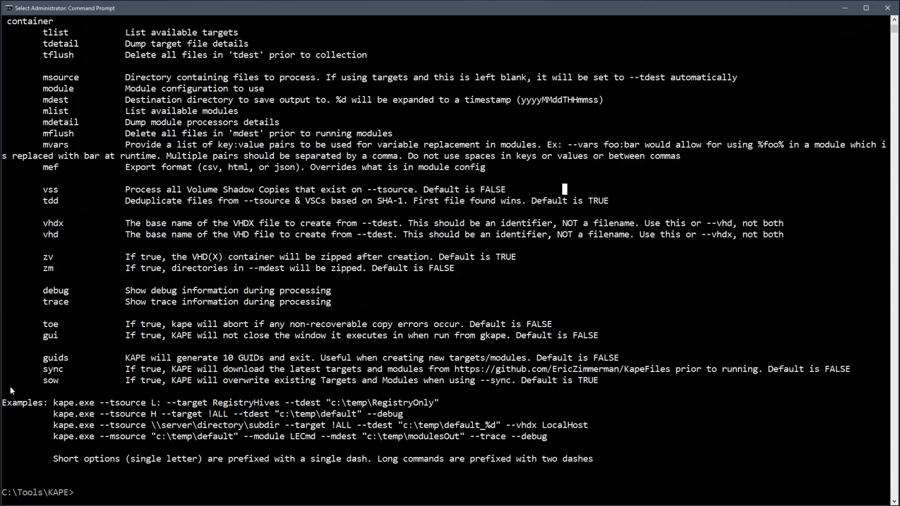
# - Run kape.exe --tsource C: --target RegistryHives --tdest pointing to the Desktop Registry folder
pyautogui.write('kape.exe')
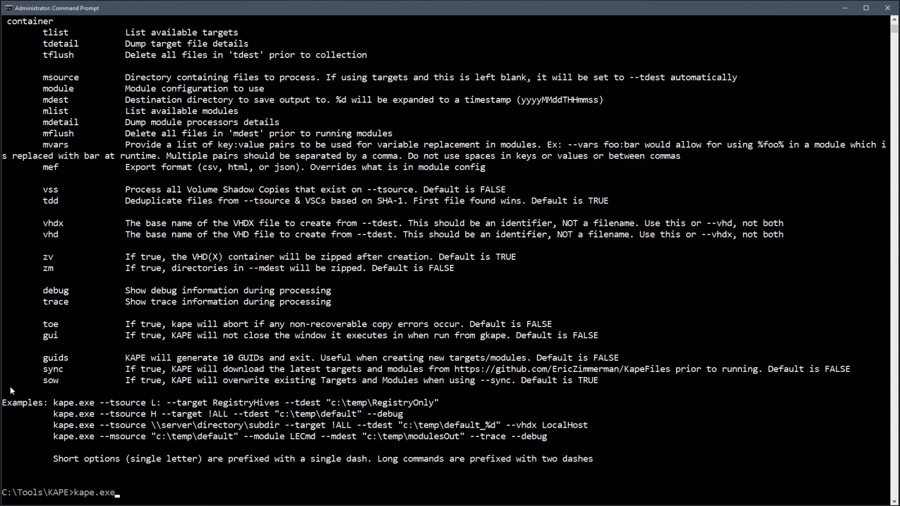
pyautogui.write('--tsourc')
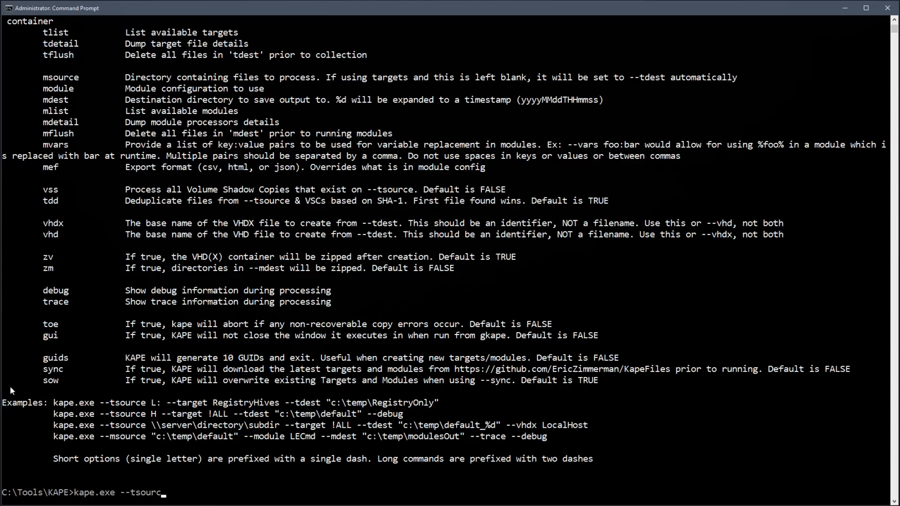
pyautogui.write('e C:')
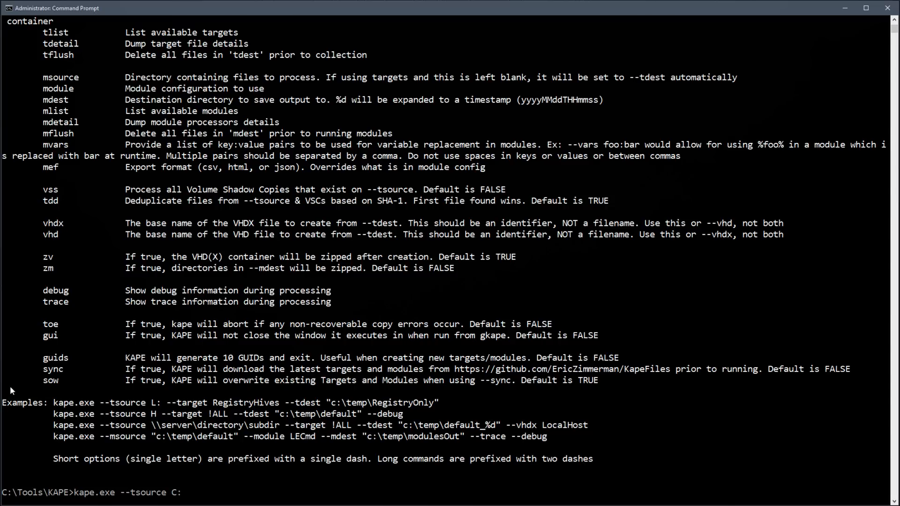
pyautogui.write('--ta')
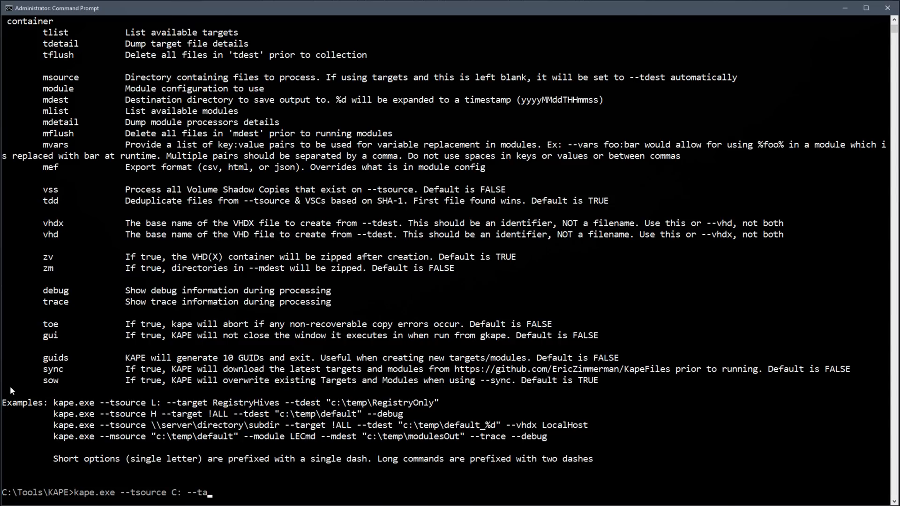
pyautogui.write('rget RegistryH')
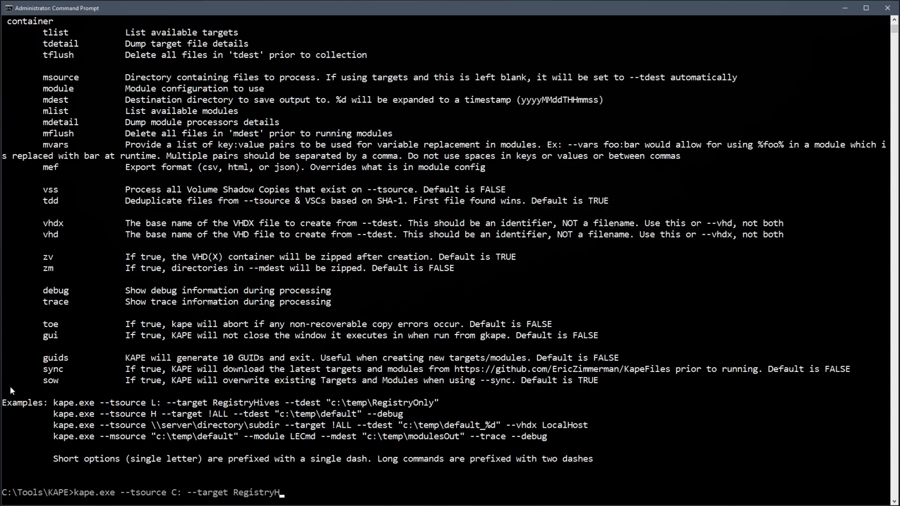
pyautogui.write('ives --td')
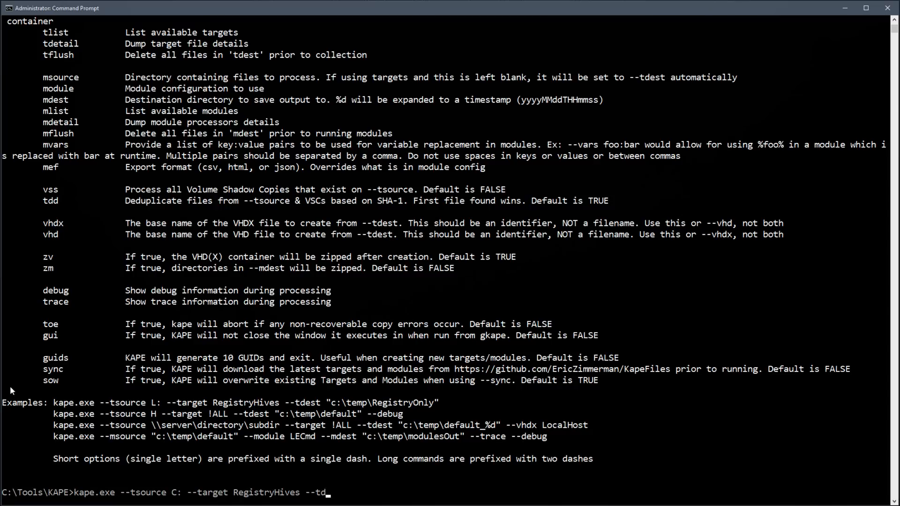
pyautogui.write('est "C:\\users\\davisrg\\Desktop')
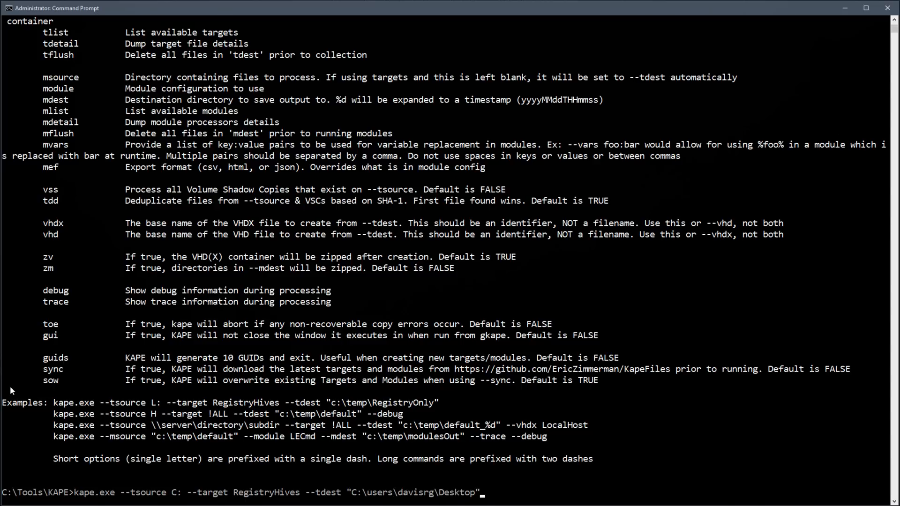
pyautogui.write('\\Regi')
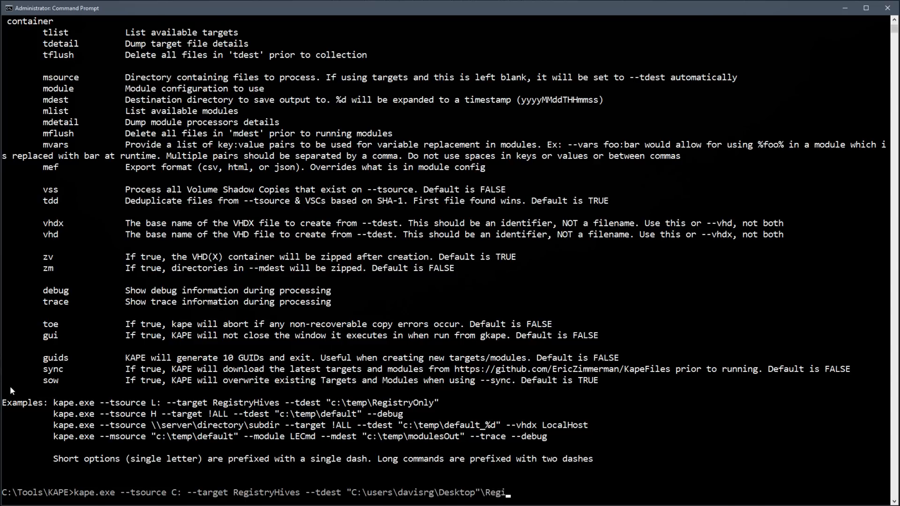
pyautogui.write('stry"')
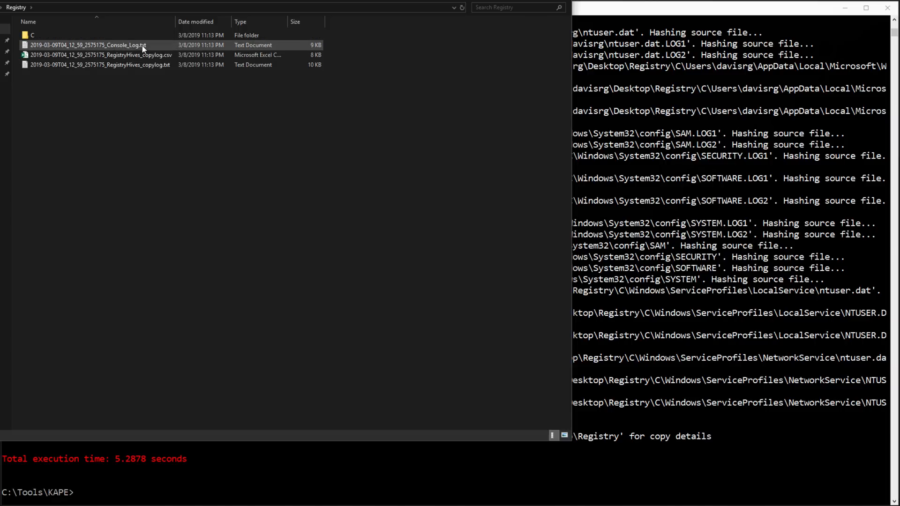
# - Open Console_Log.txt from the Registry output folder in Notepad
pyautogui.doubleClick(89, 45)
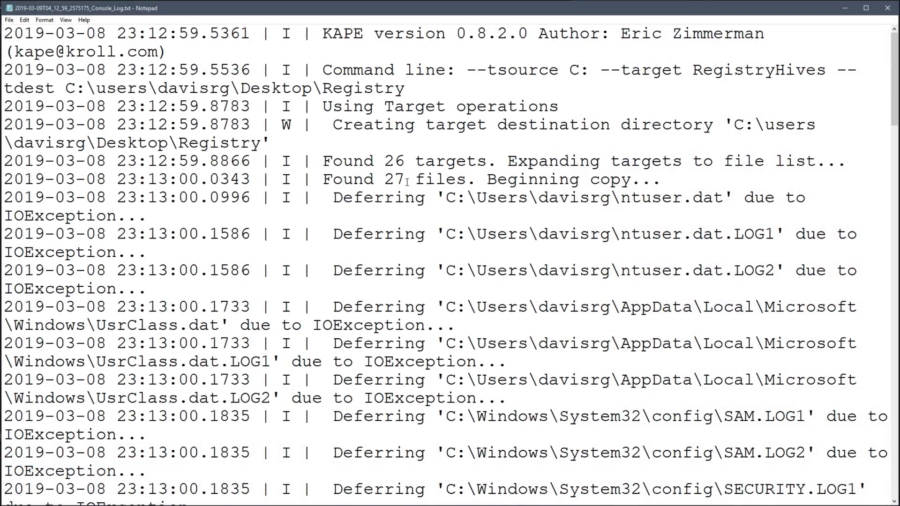
# - Scroll through the console log showing the RegistryHives run of 26 targets and 27 files
pyautogui.scroll(-3)
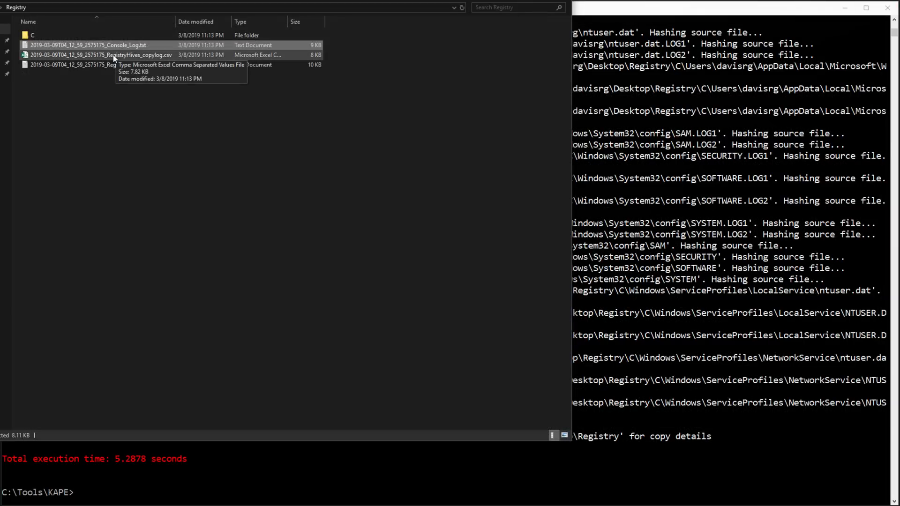
# - Review the RegistryHives copy log, then open the collected C folder down through Users to the profile folder
pyautogui.doubleClick(85, 45)
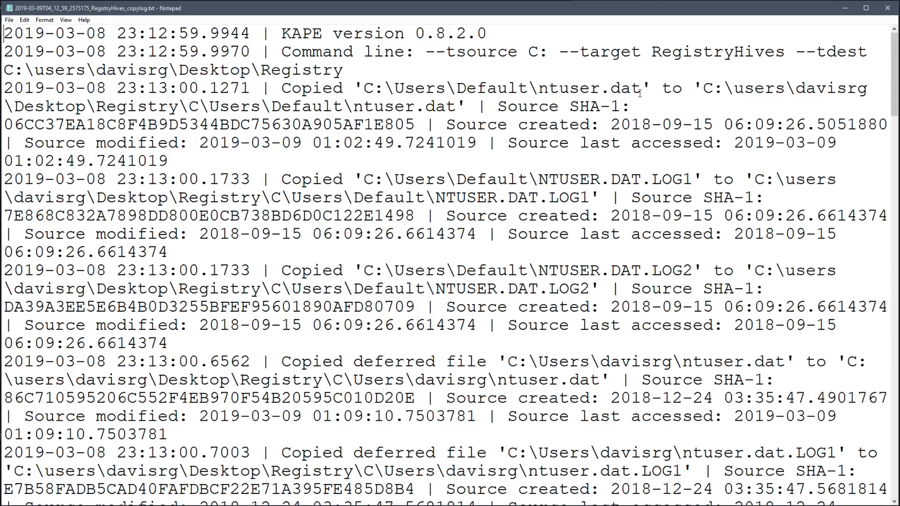
pyautogui.moveTo(524, 291)
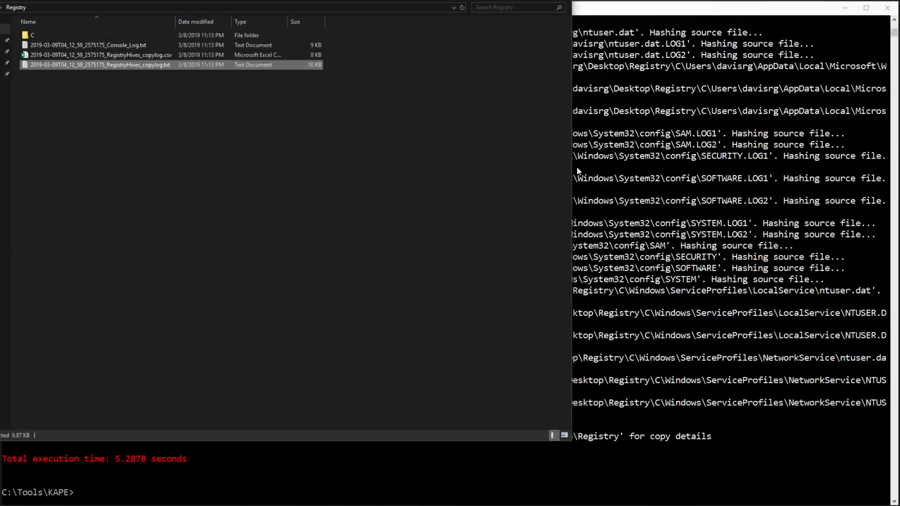
pyautogui.click(33, 36)
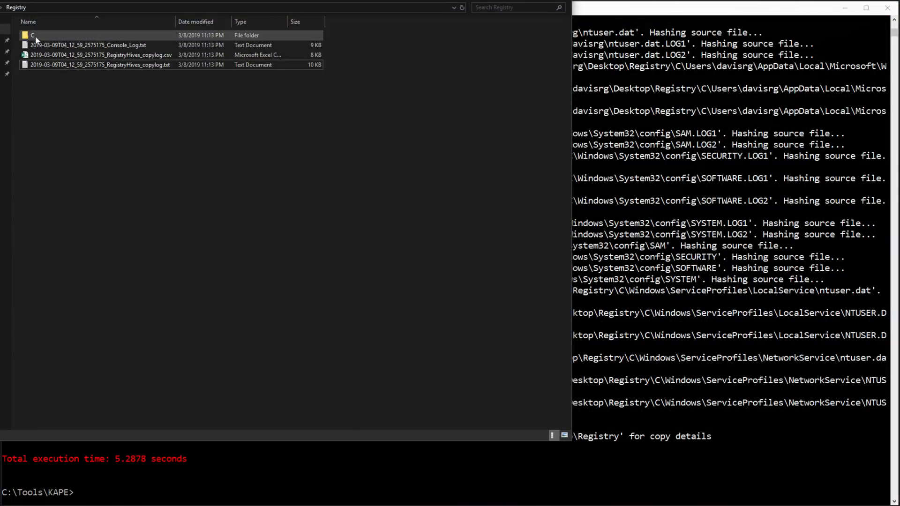
pyautogui.doubleClick(29, 35)
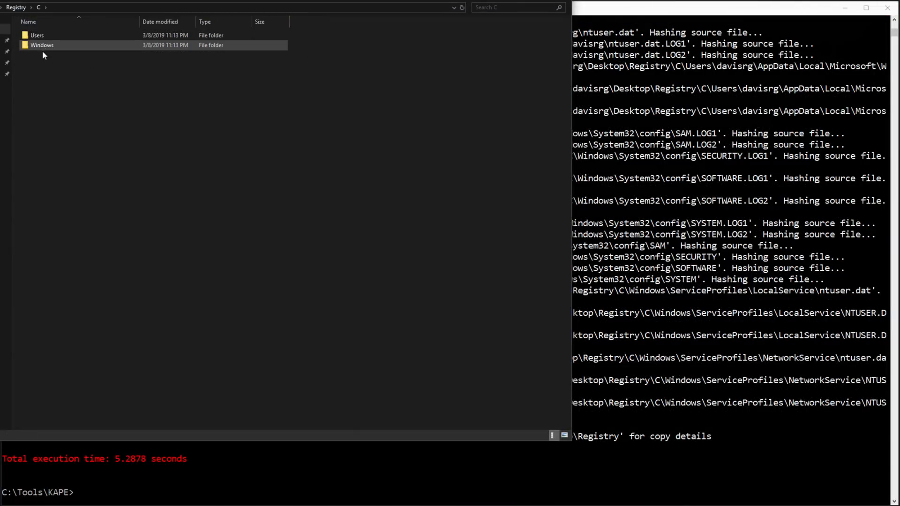
pyautogui.doubleClick(33, 36)
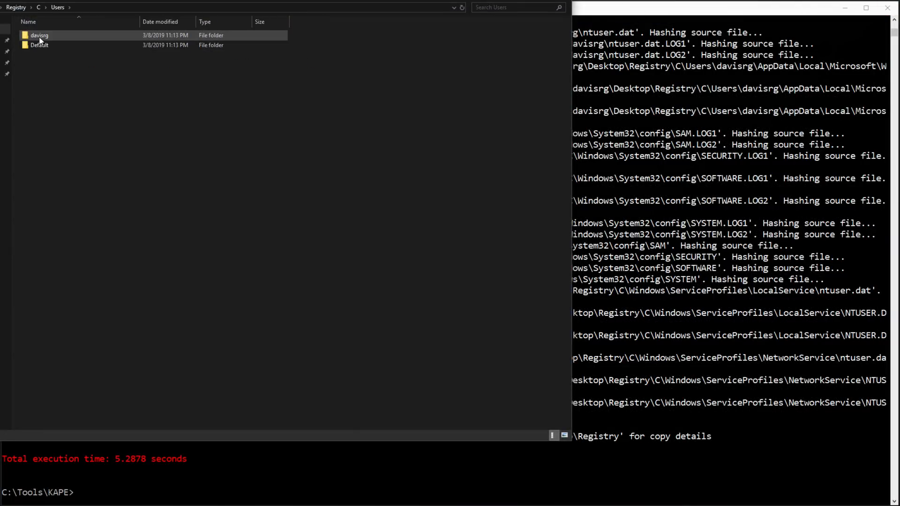
pyautogui.doubleClick(39, 35)
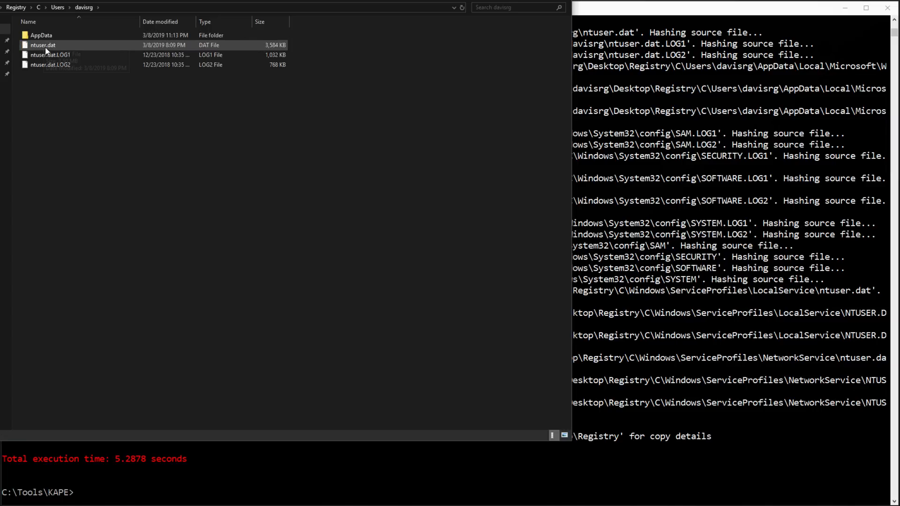
# - Browse AppData\Microsoft\Windows holding UsrClass.dat, then back up to Windows\System32 and its config folder
pyautogui.click(35, 36)
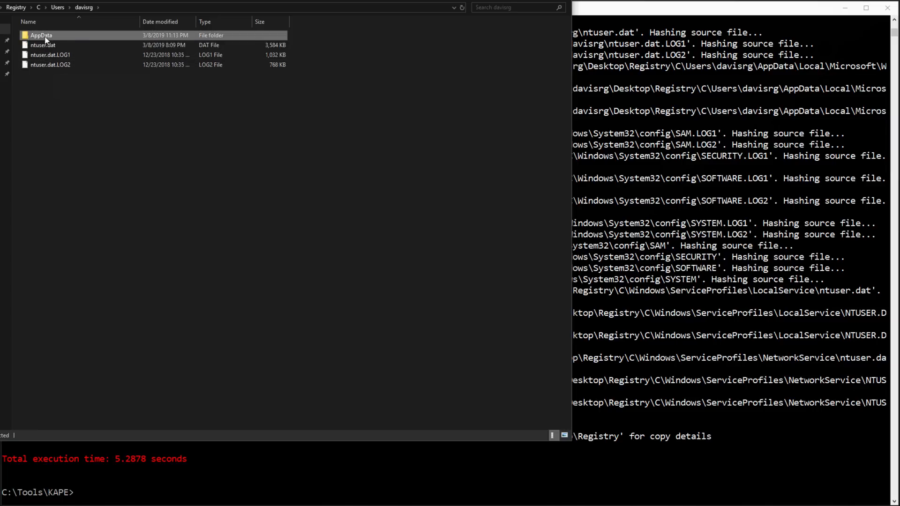
pyautogui.doubleClick(37, 35)
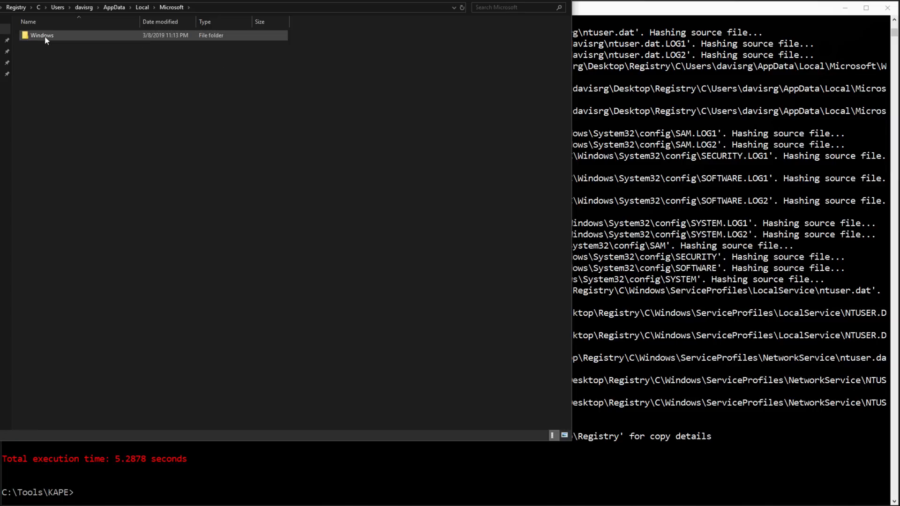
pyautogui.doubleClick(39, 35)
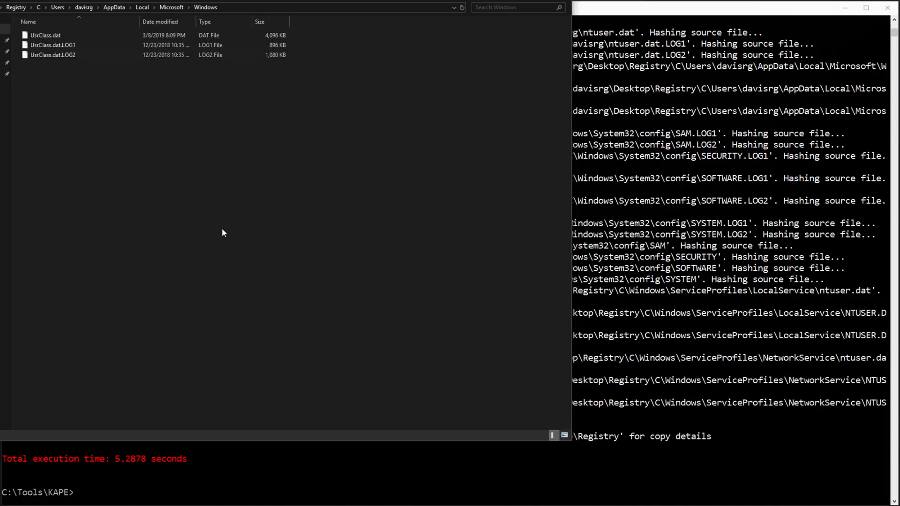
pyautogui.click(115, 8)
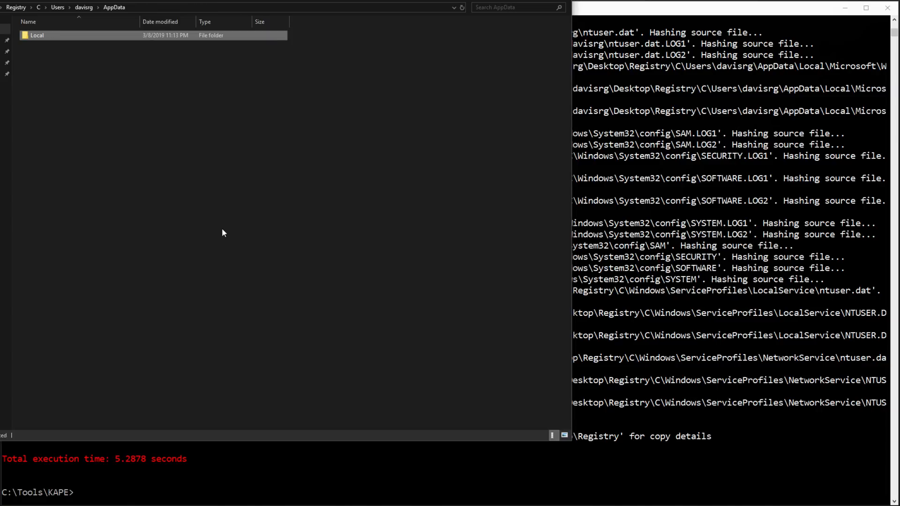
pyautogui.click(60, 7)
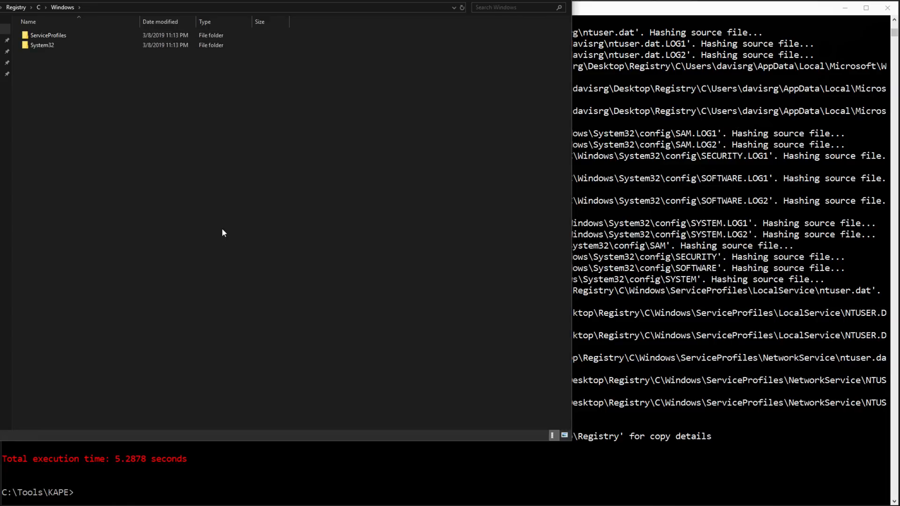
pyautogui.doubleClick(41, 45)
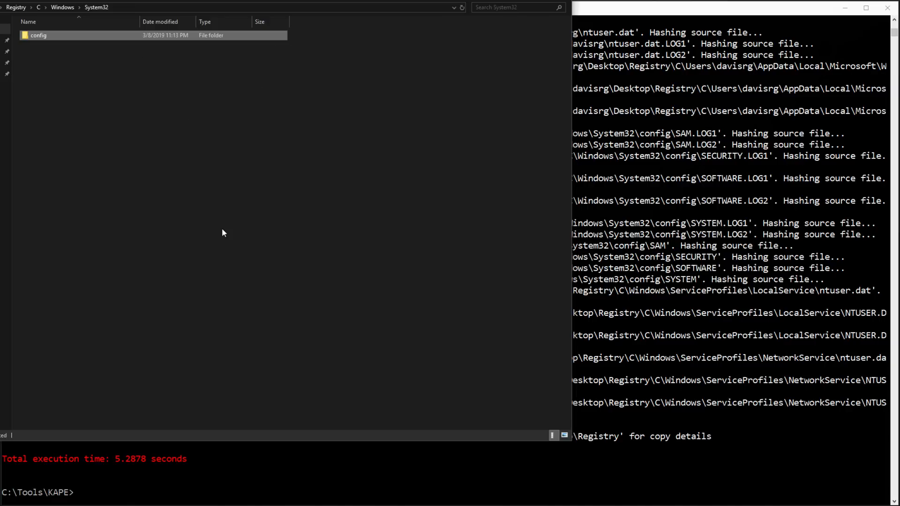
pyautogui.click(58, 7)
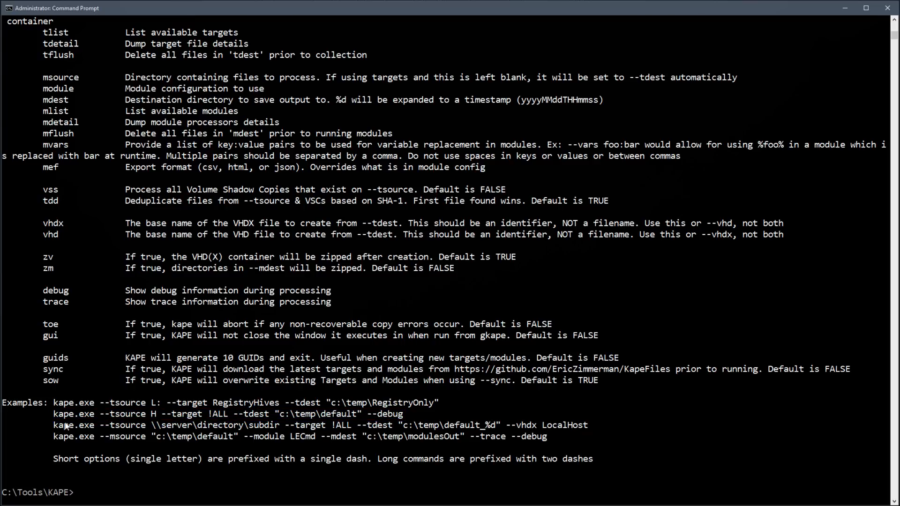
# - Start the command as kape.exe --tsource C: --target !ALL
pyautogui.write('kape.exe --')
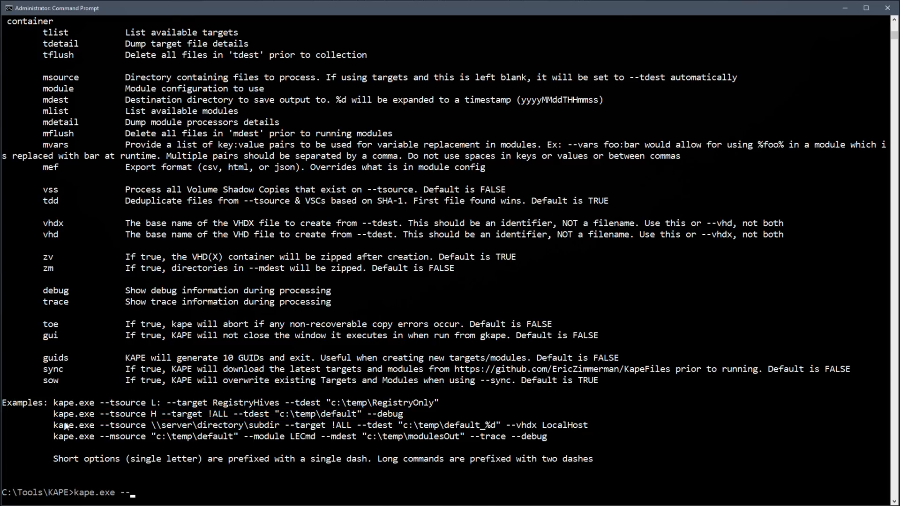
pyautogui.write('ts')
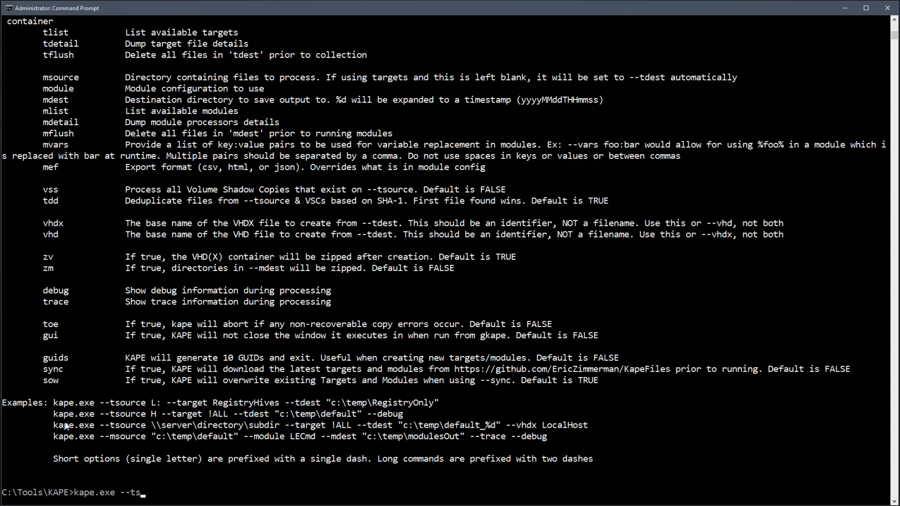
pyautogui.write('ource')
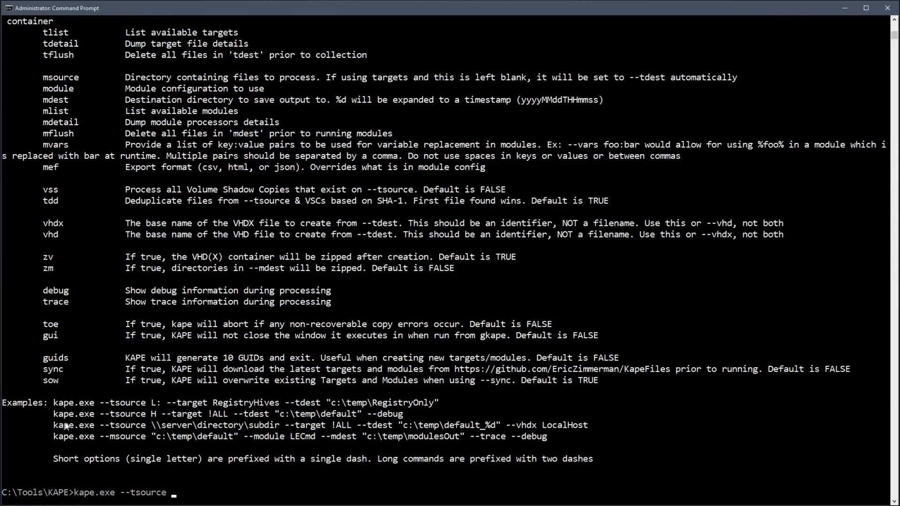
pyautogui.write('C:')
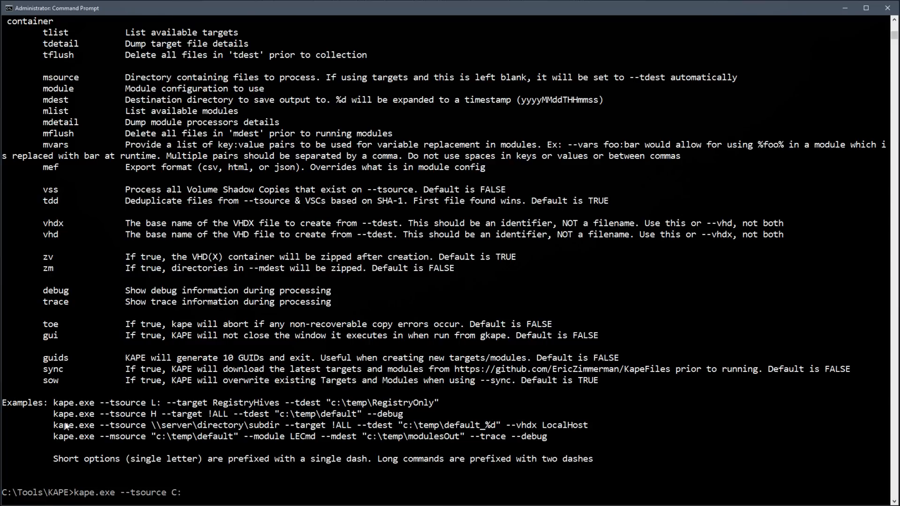
pyautogui.write('--target !')
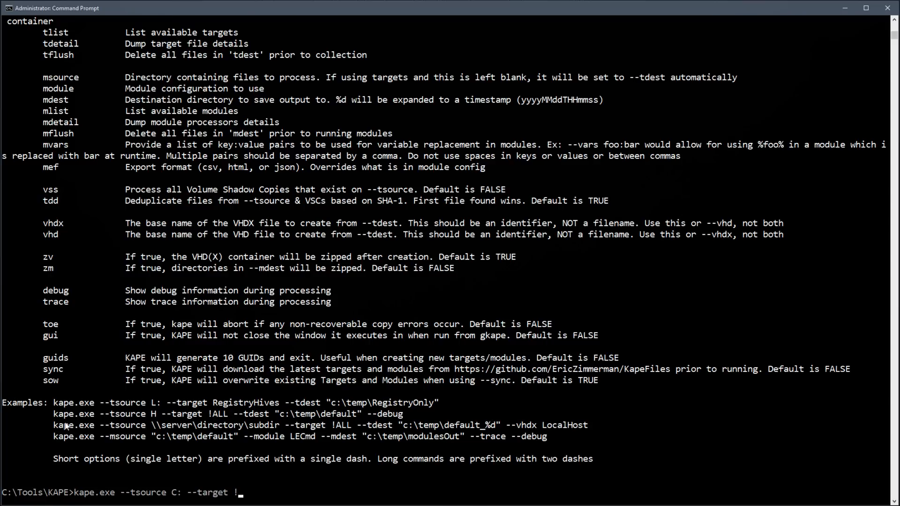
pyautogui.write('ALL')
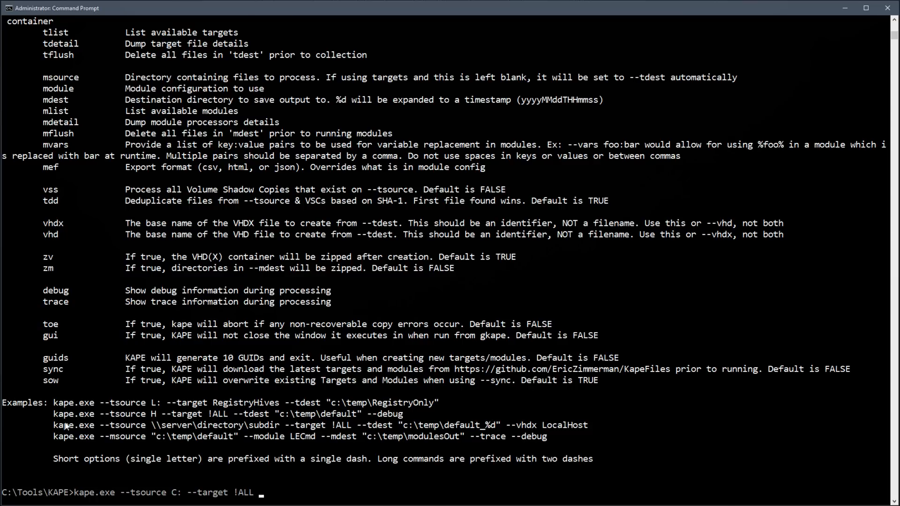
# - Add --tdest "C:\users\davisrg\Desktop\demo" and the --vhdx option
pyautogui.write('--tdest')
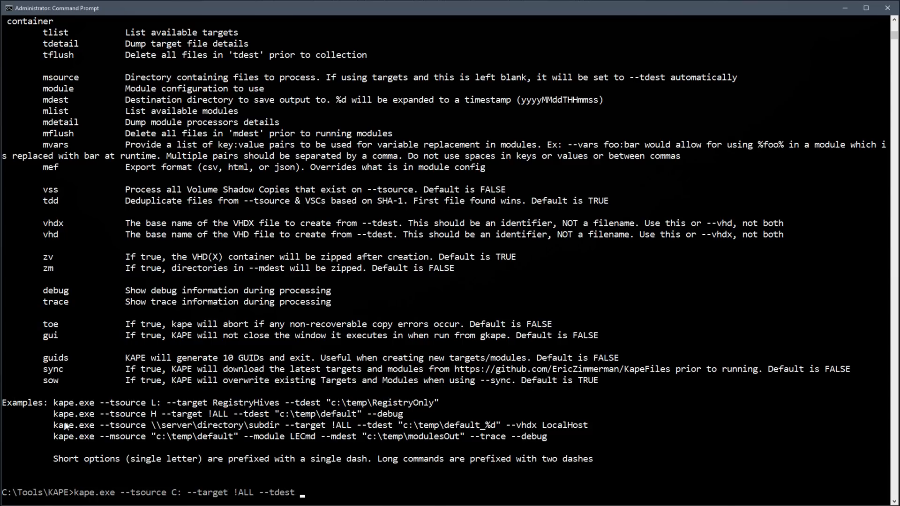
pyautogui.write('"C:\\users\\davisrg\\Desktop')
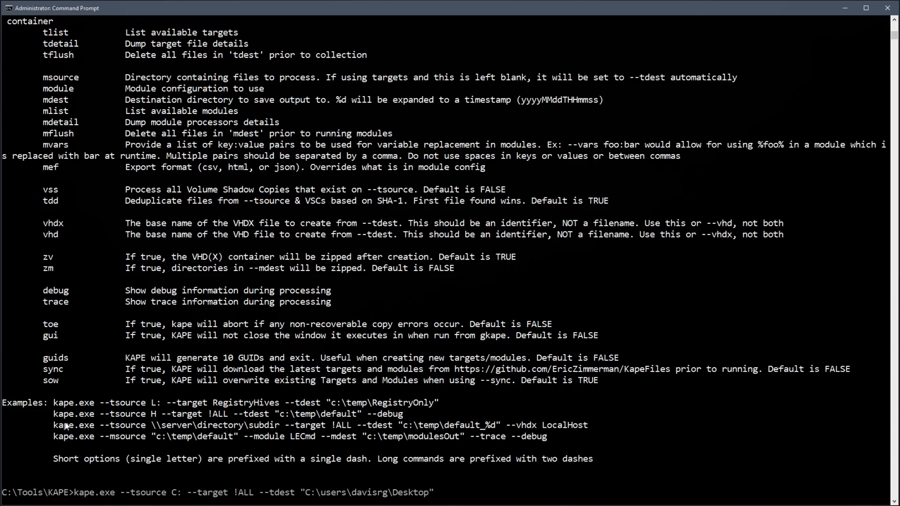
pyautogui.write('\\demo')
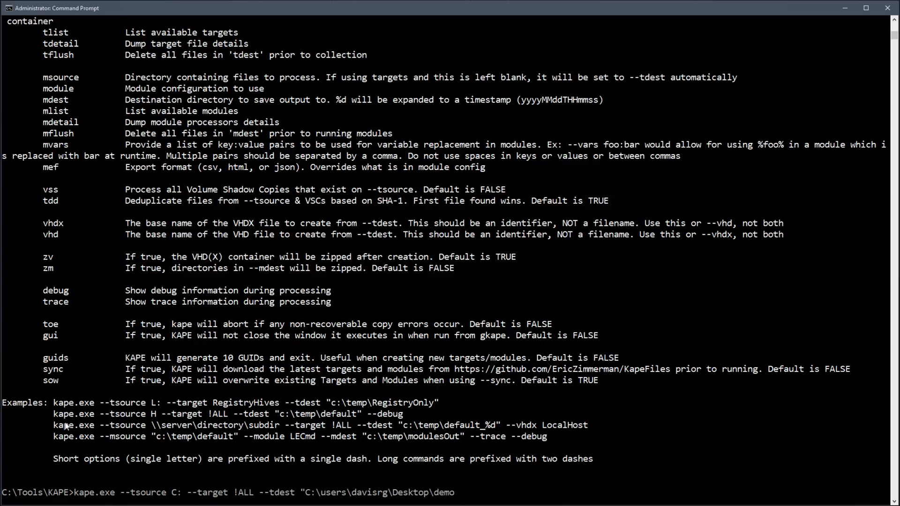
pyautogui.write('"')
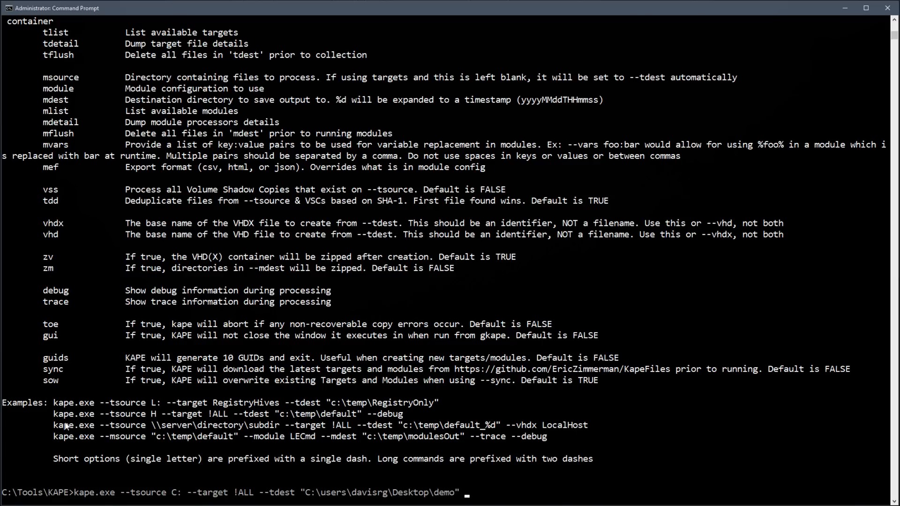
pyautogui.write('--vhd')
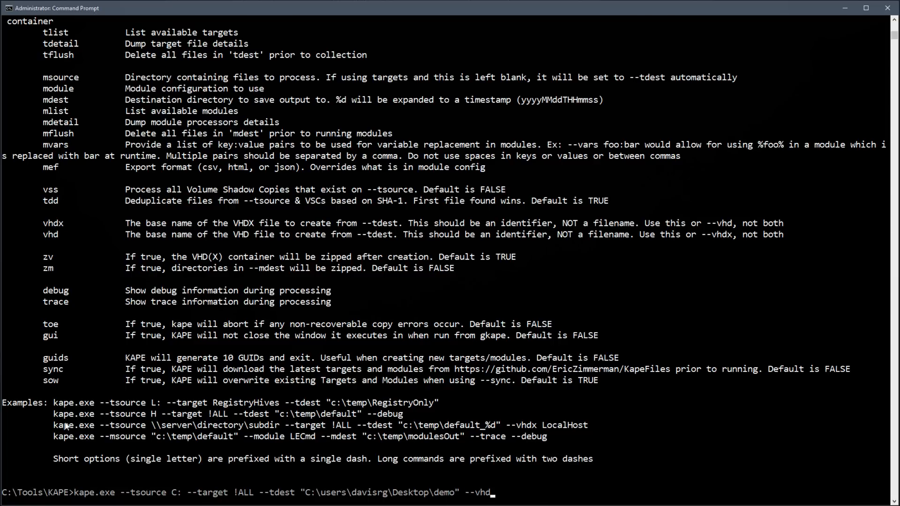
pyautogui.write('x')
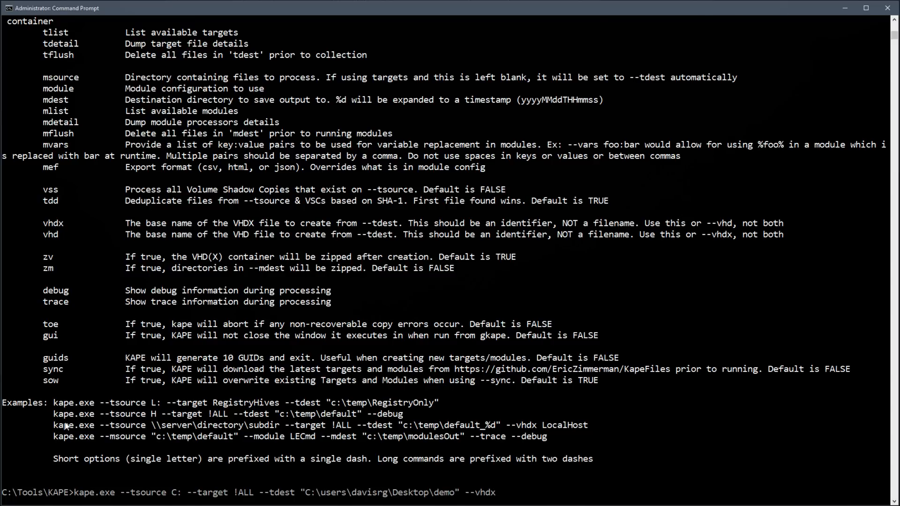
# - Name the VHDX container Demo and begin adding the --vss option
pyautogui.write('D')
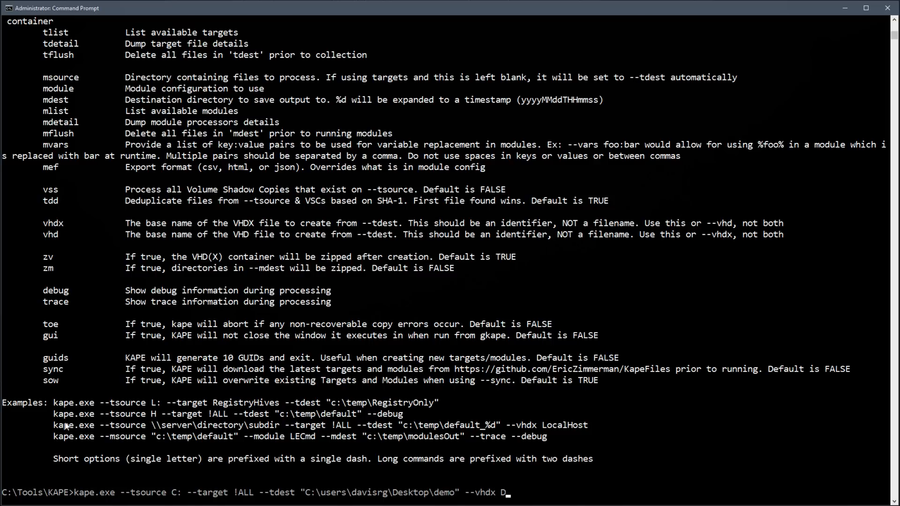
pyautogui.write('emo')
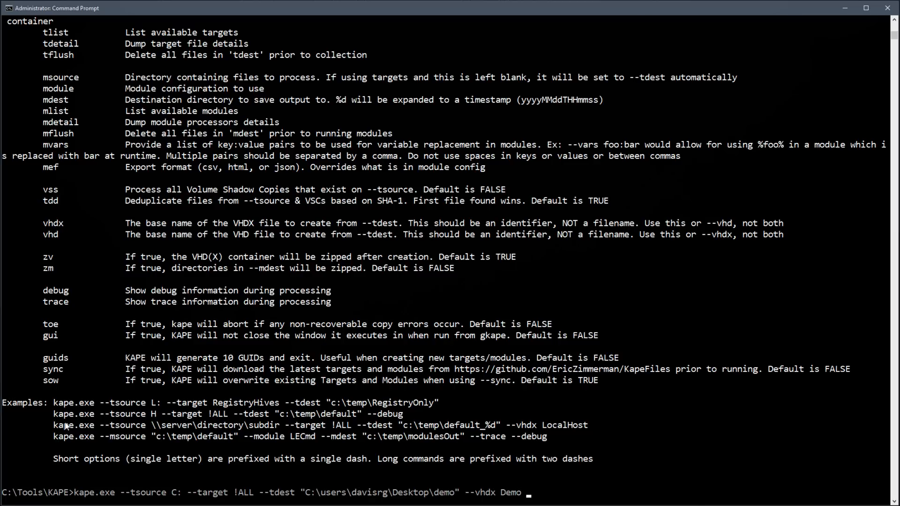
pyautogui.write('--vss')
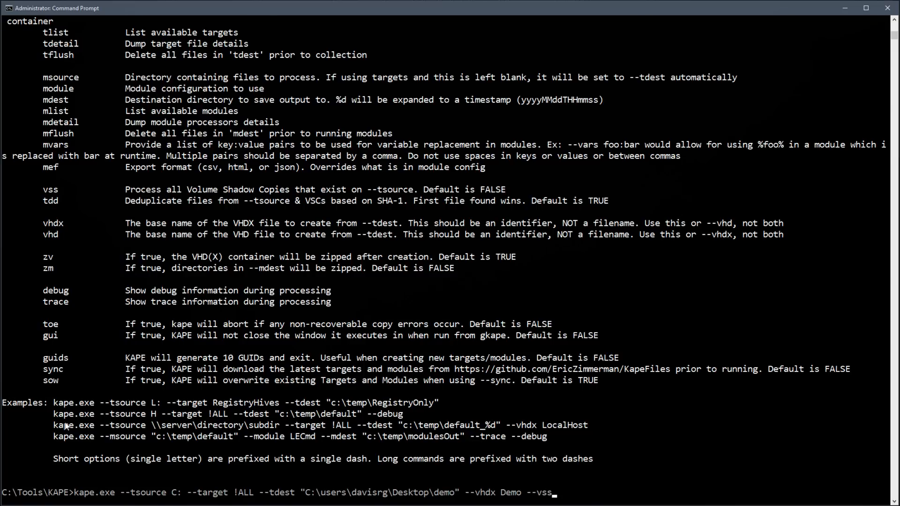
# - Execute the kape.exe !ALL collection and let it finish in about 914 seconds
pyautogui.press('Enter')
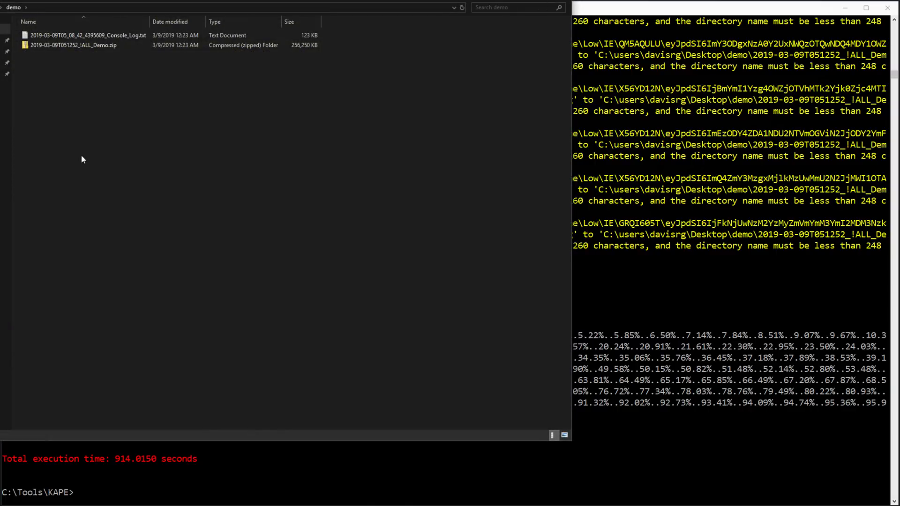
pyautogui.moveTo(116, 73)
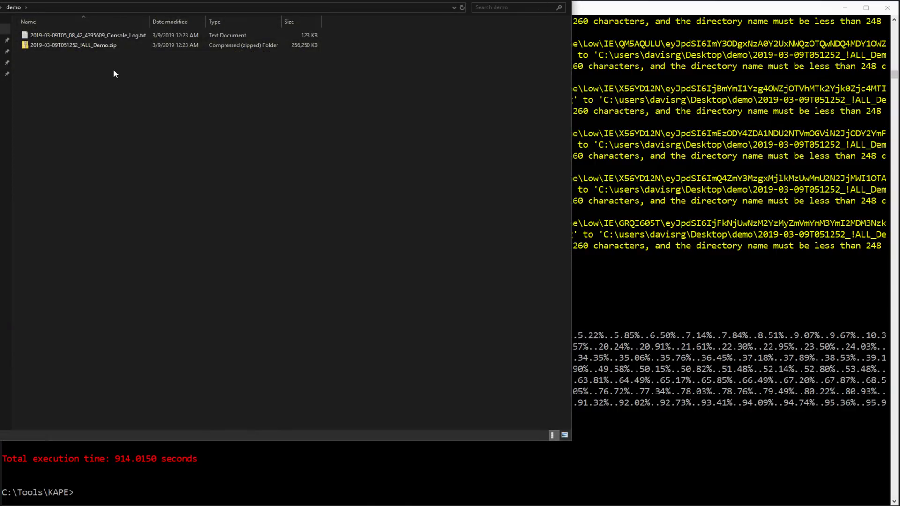
pyautogui.click(72, 46)
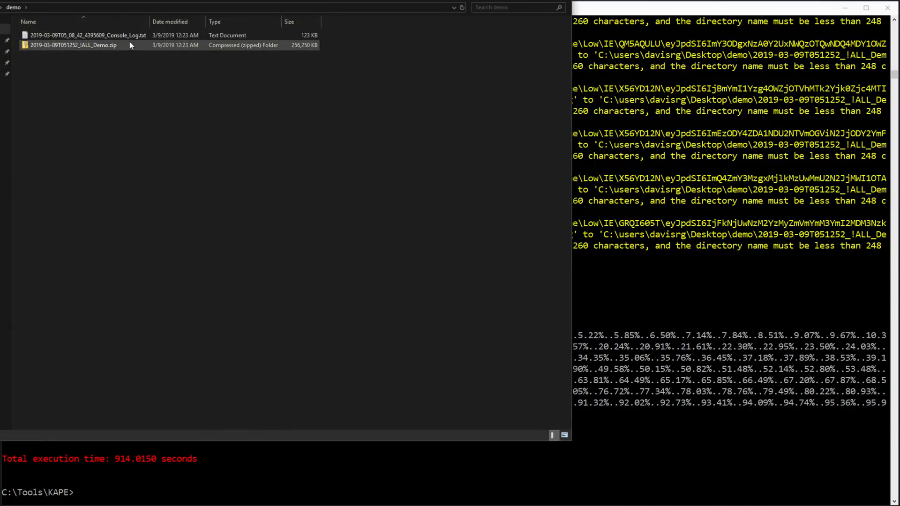
pyautogui.click(86, 36)
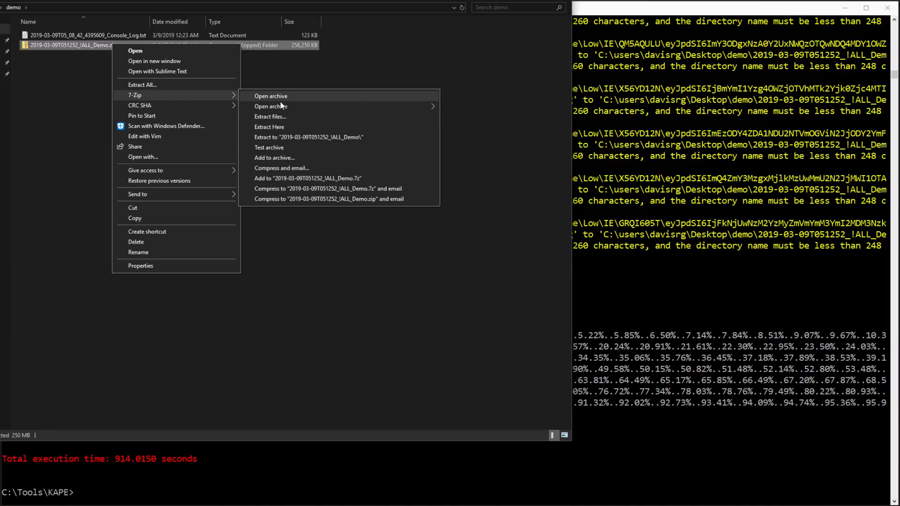
# - Extract the Demo VHDX with 7-Zip, mount it, and point out the copy log CSV and text files
pyautogui.click(269, 127)
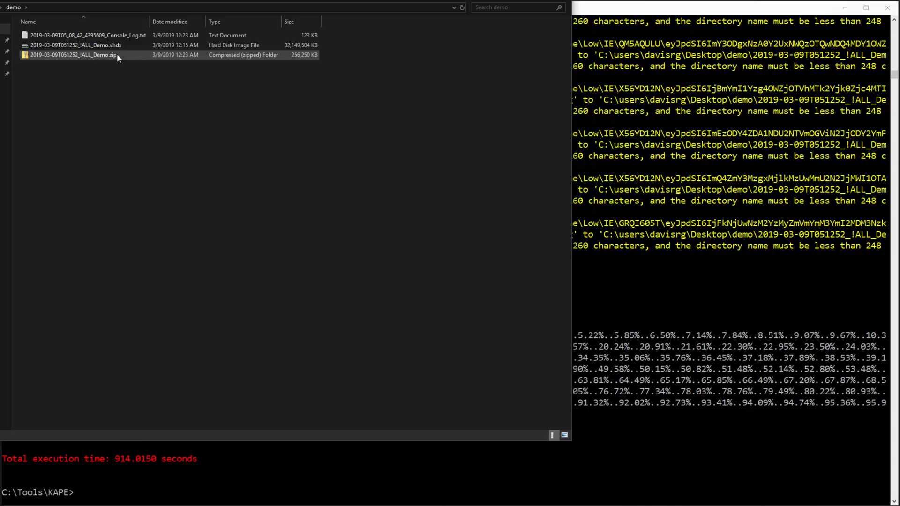
pyautogui.click(71, 47)
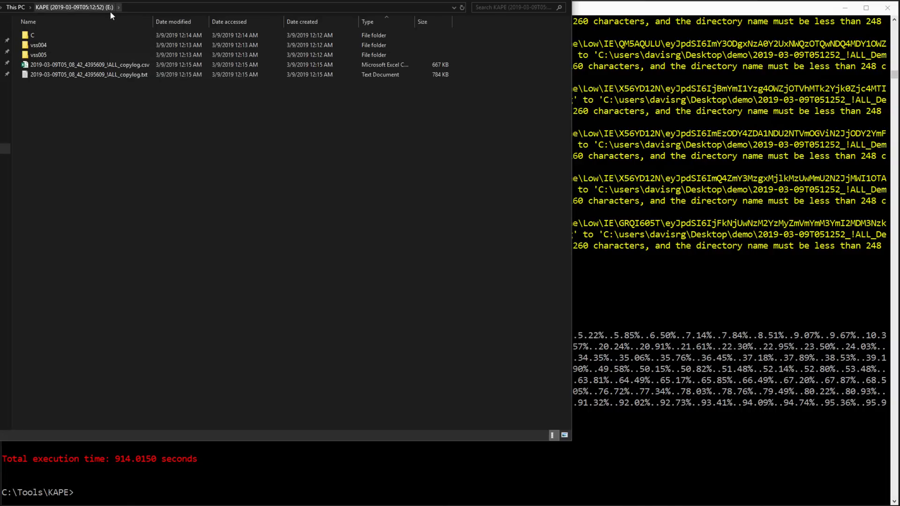
pyautogui.click(84, 63)
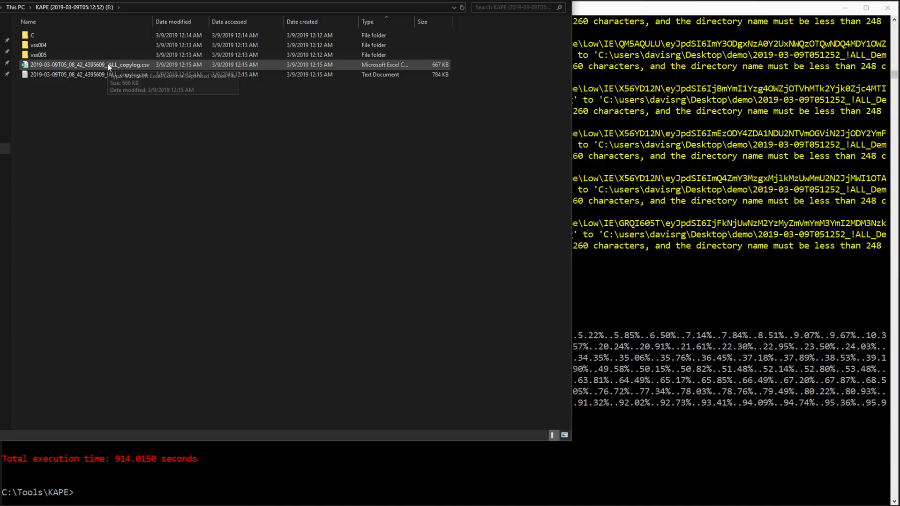
pyautogui.click(84, 75)
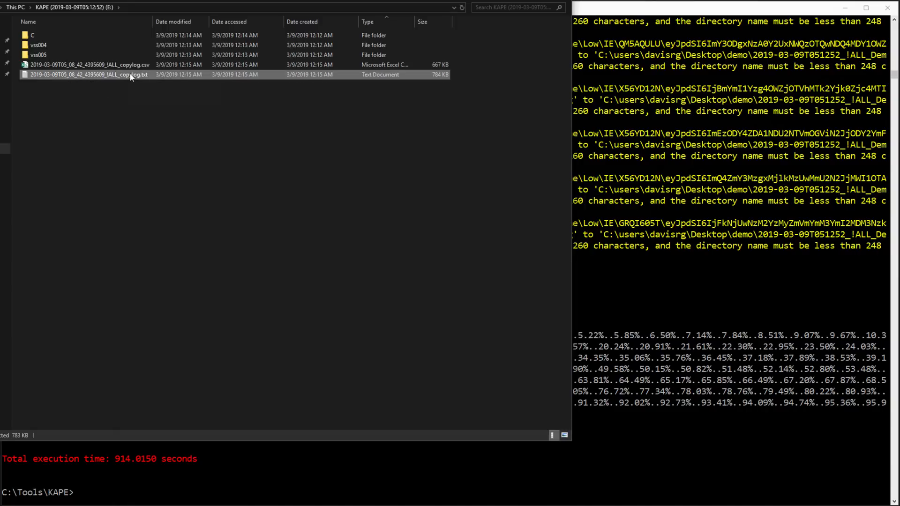
# - Review the copy log text file and the collected C folder's $MFT and Users, then return to the top level
pyautogui.doubleClick(85, 75)
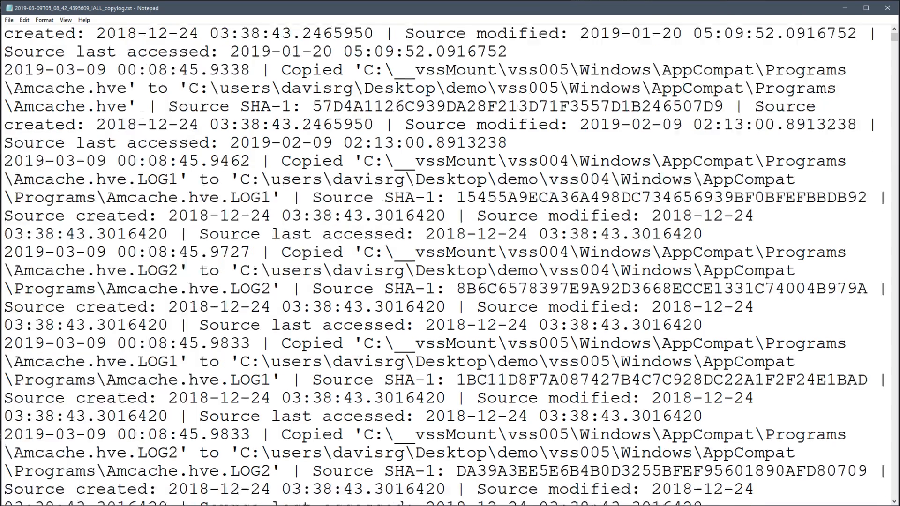
pyautogui.scroll(-3)
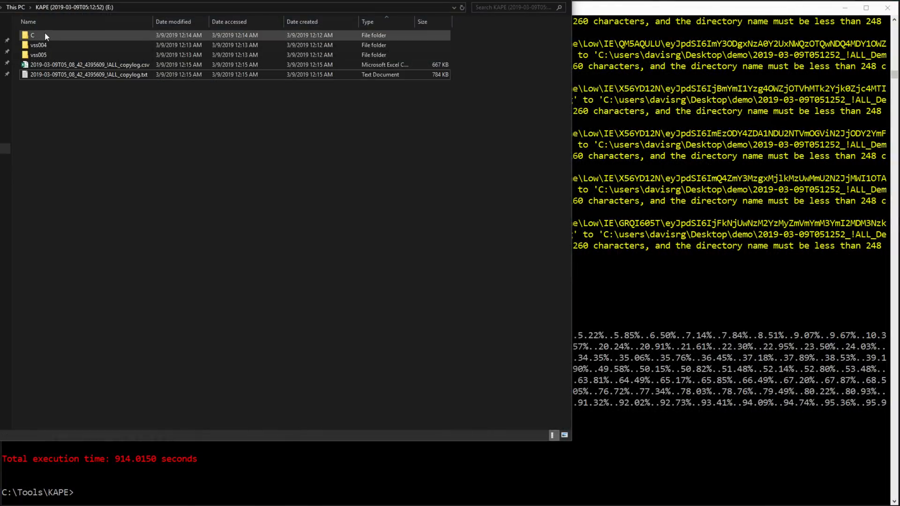
pyautogui.doubleClick(28, 35)
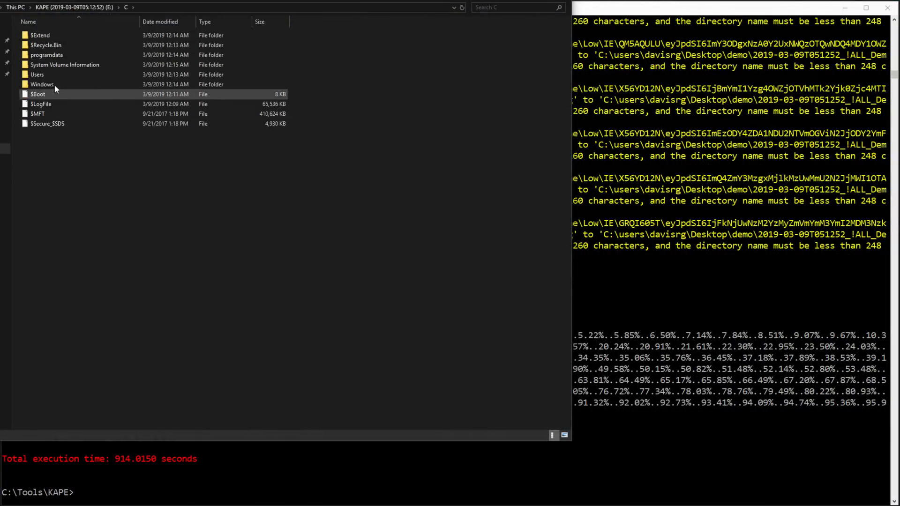
pyautogui.click(36, 113)
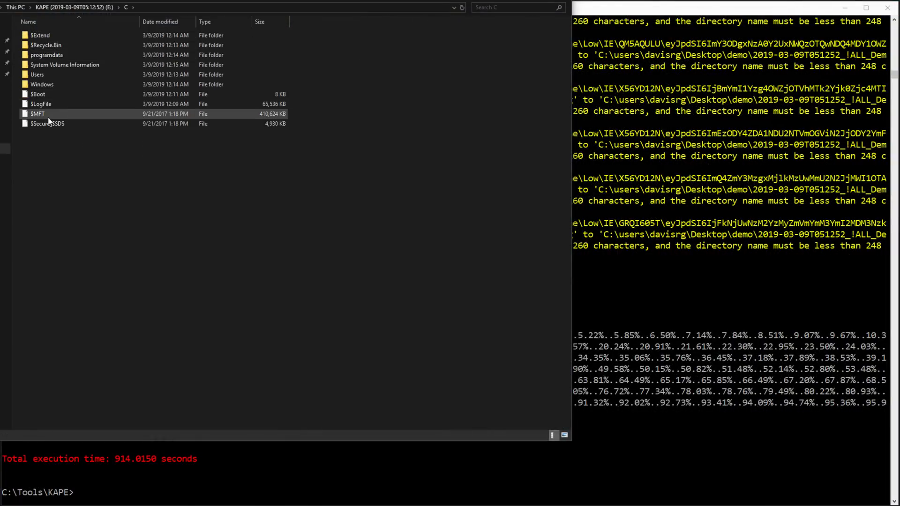
pyautogui.click(31, 75)
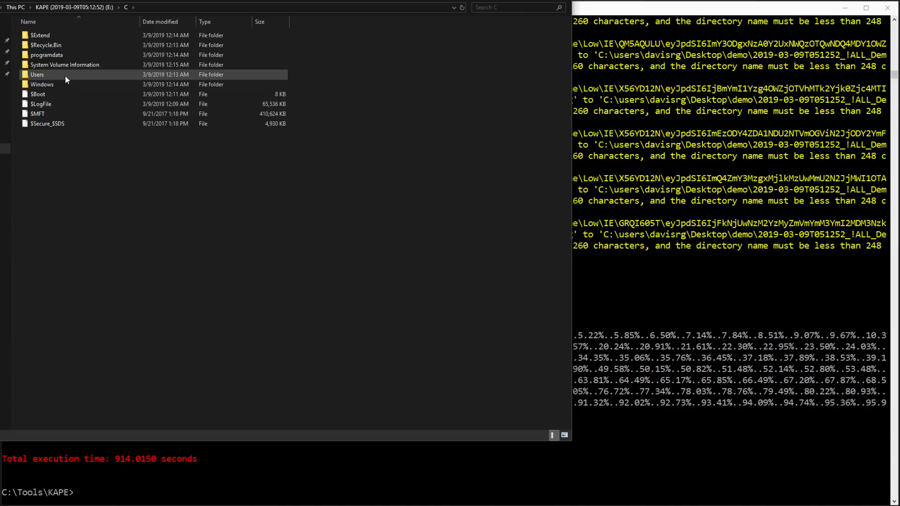
pyautogui.click(159, 235)
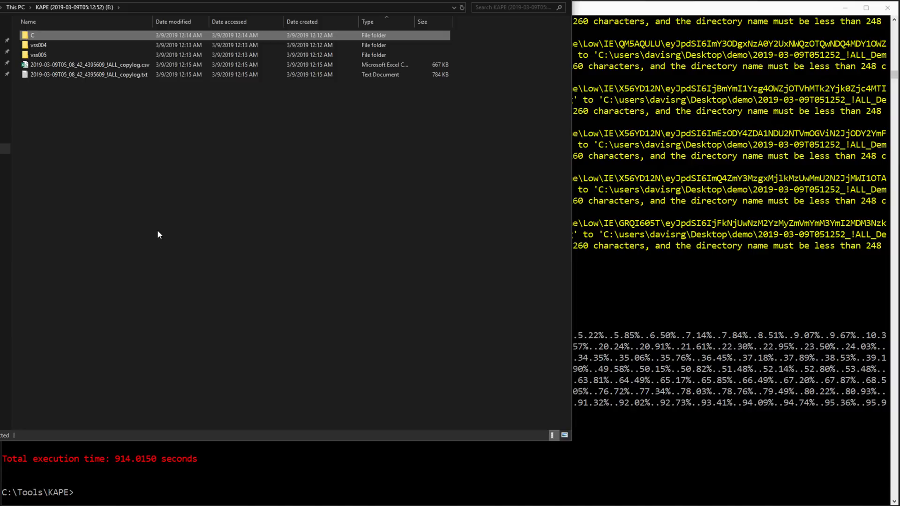
# - Look into the vss004 shadow copy folder of the mounted container
pyautogui.click(31, 47)
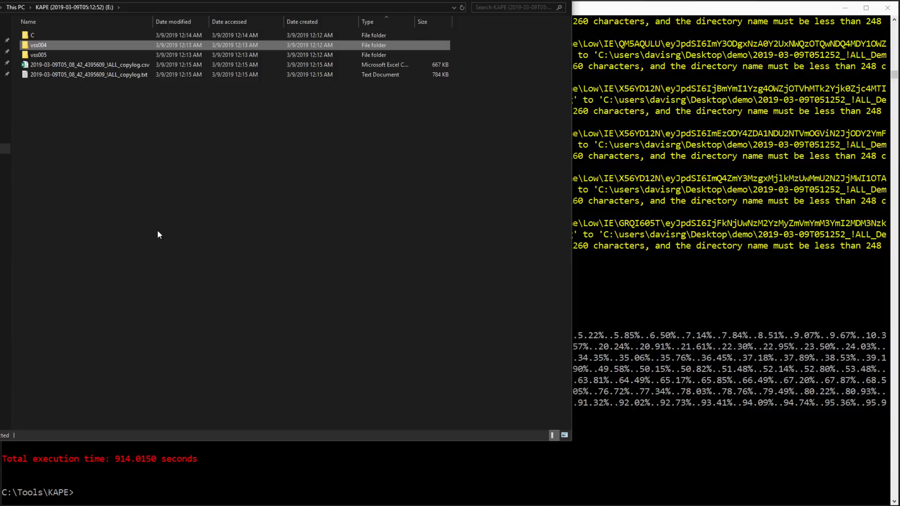
pyautogui.doubleClick(33, 45)
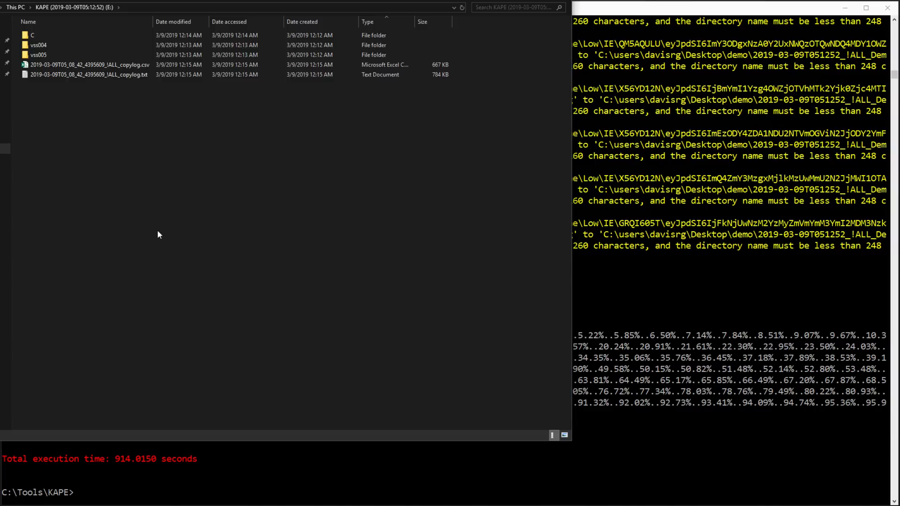
pyautogui.moveTo(544, 5)
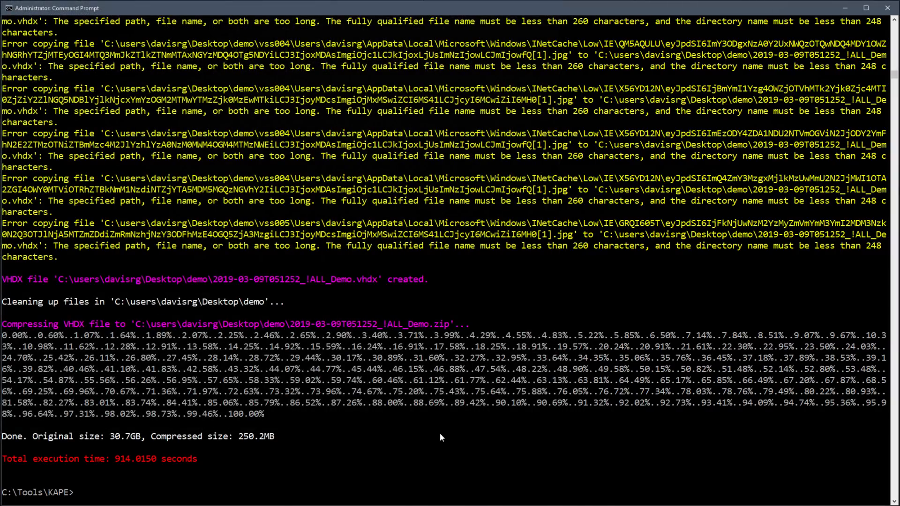
# - List the KAPE tools folder with dir and launch gkape v0.8.2.0
pyautogui.write('dir')
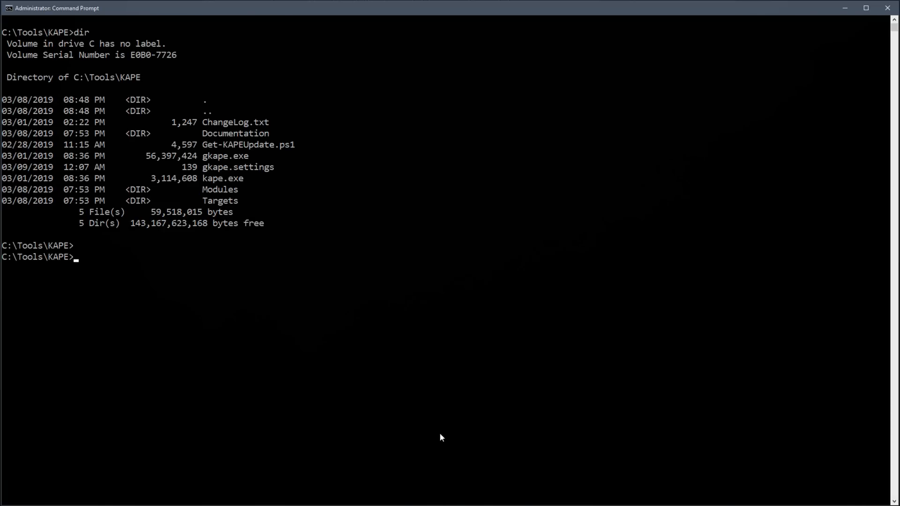
pyautogui.write('gkap')
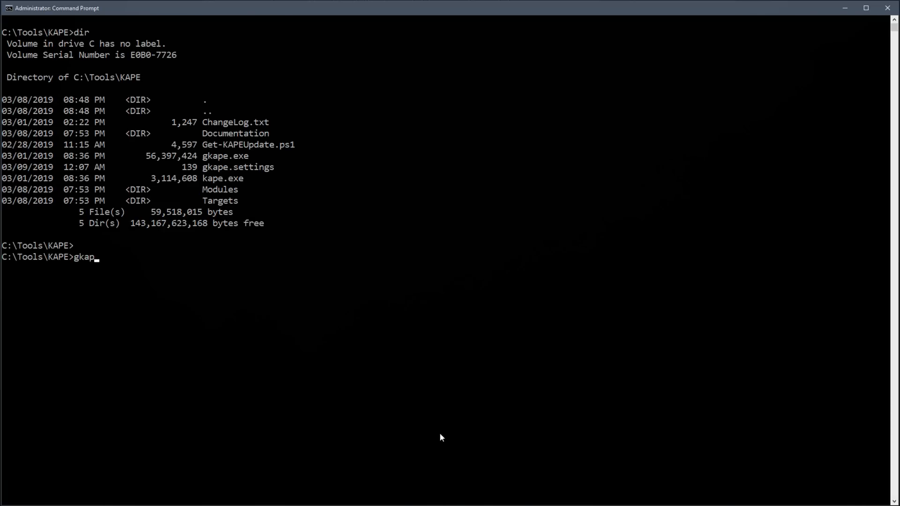
pyautogui.press('Enter')
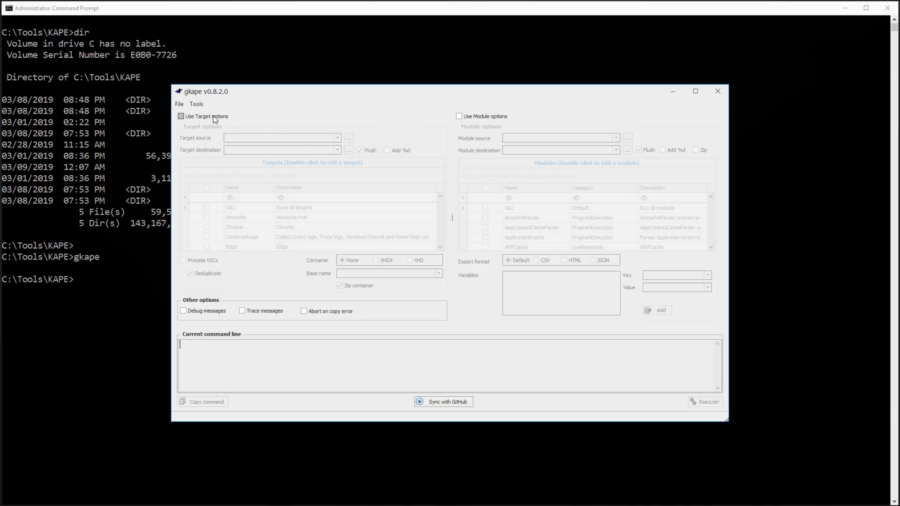
# - Enable Use Target options with source c: and destination C:\Users\davisrg\Desktop
pyautogui.click(181, 116)
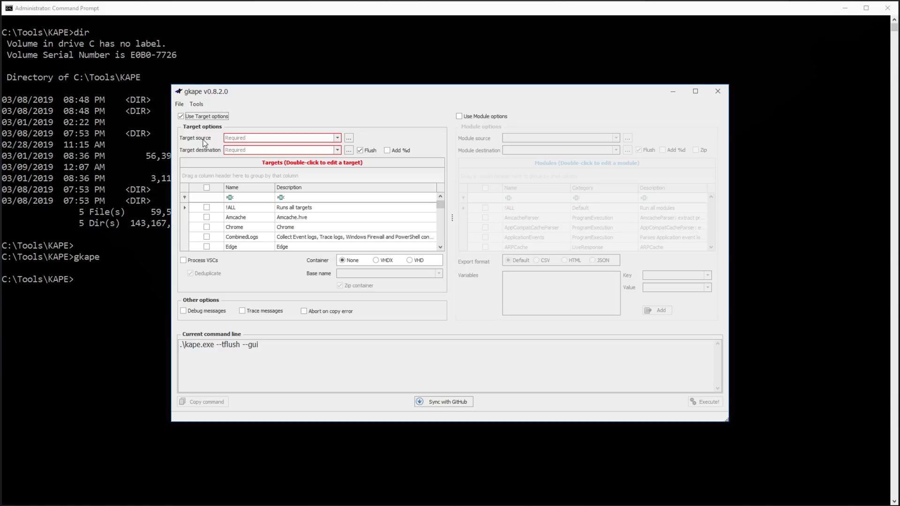
pyautogui.click(338, 138)
pyautogui.write('c:')
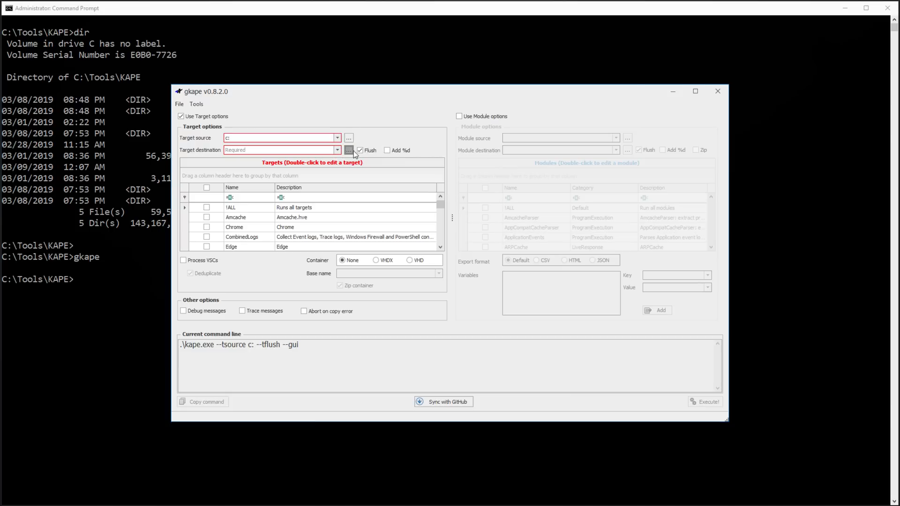
pyautogui.click(349, 150)
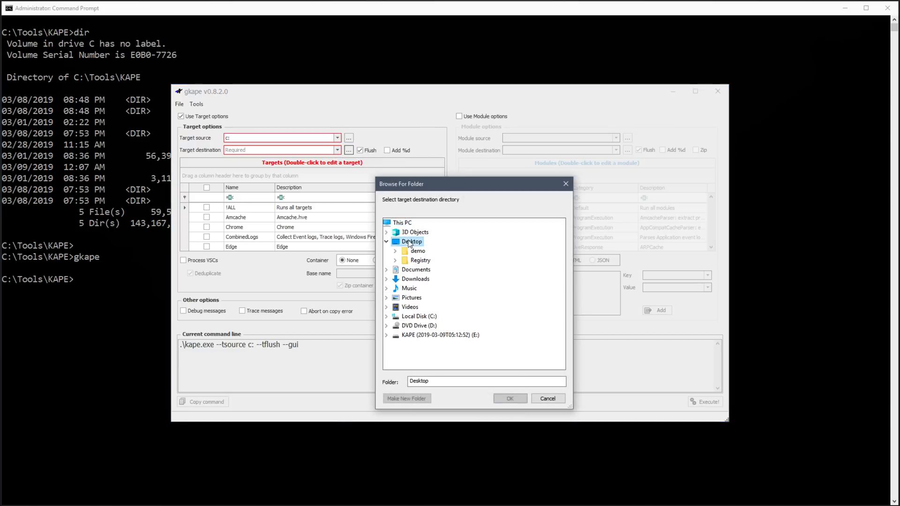
pyautogui.click(510, 398)
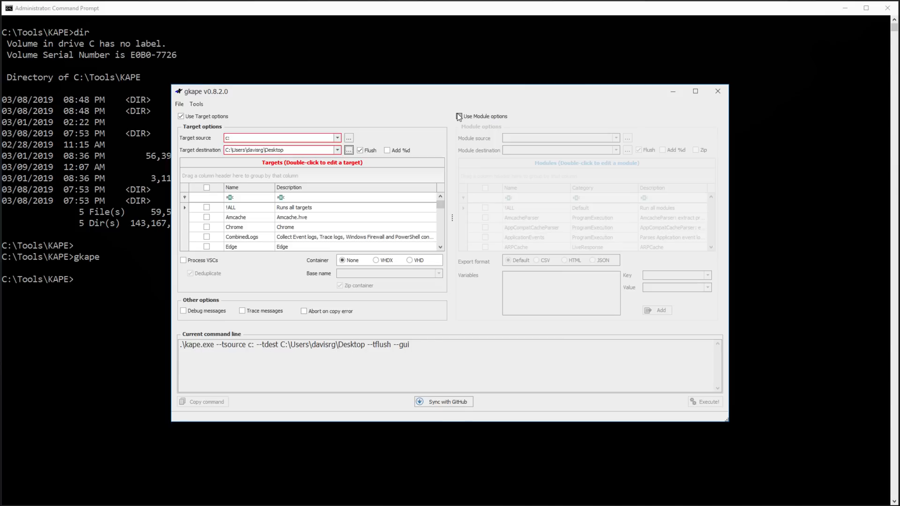
# - Enable Use Module options, cancelling the module source warning so it stays blank with --mflush
pyautogui.click(459, 116)
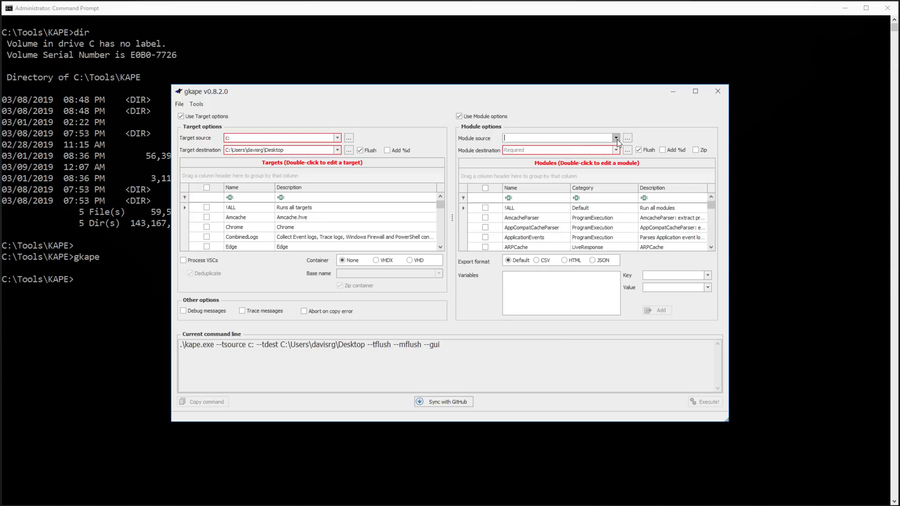
pyautogui.click(627, 138)
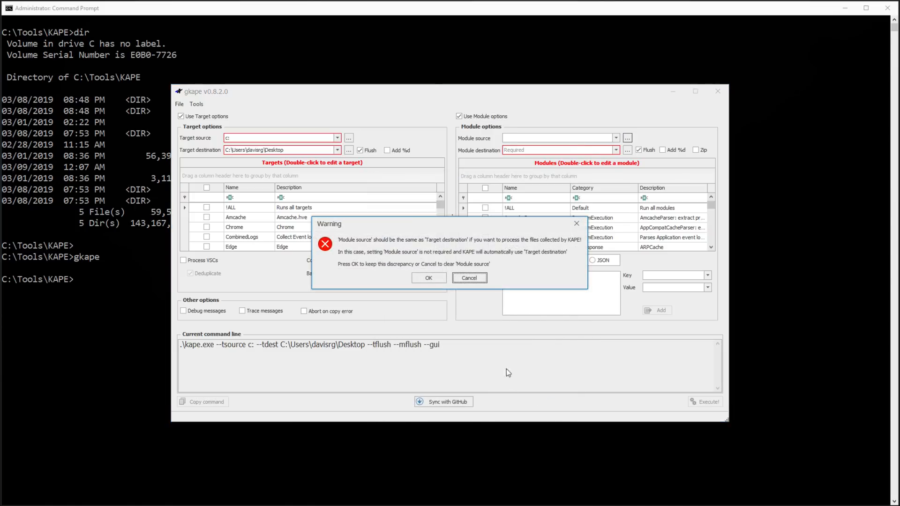
pyautogui.click(469, 277)
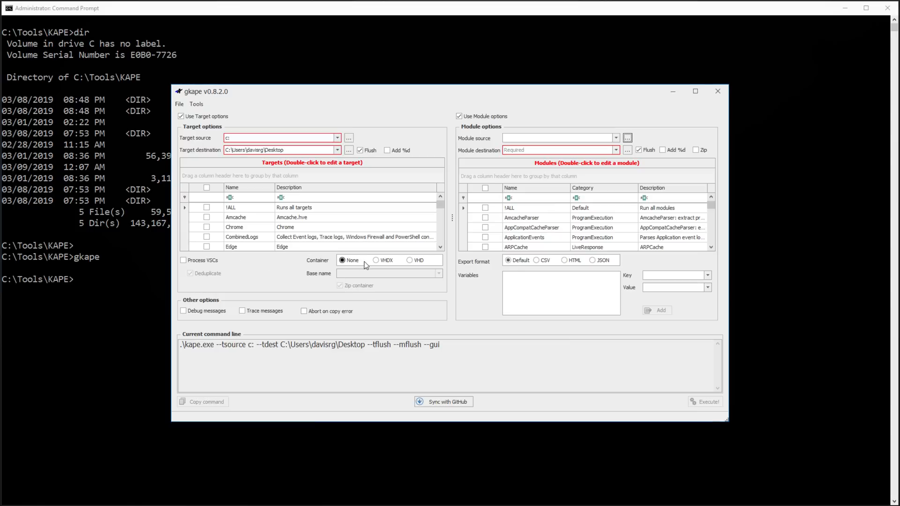
pyautogui.moveTo(376, 261)
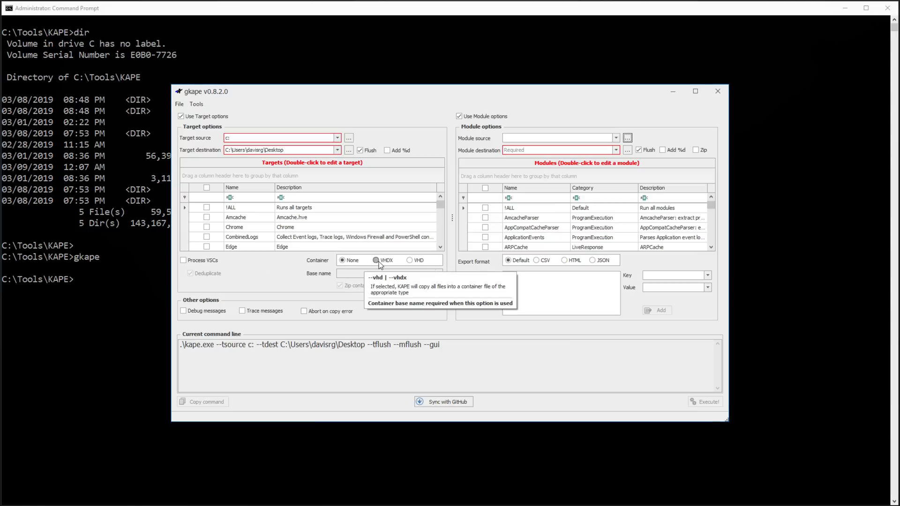
pyautogui.moveTo(463, 390)
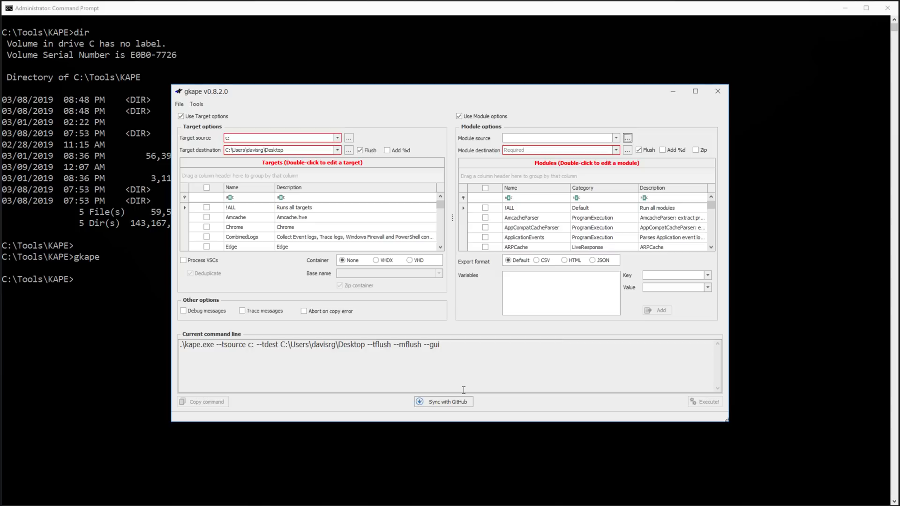
pyautogui.moveTo(525, 296)
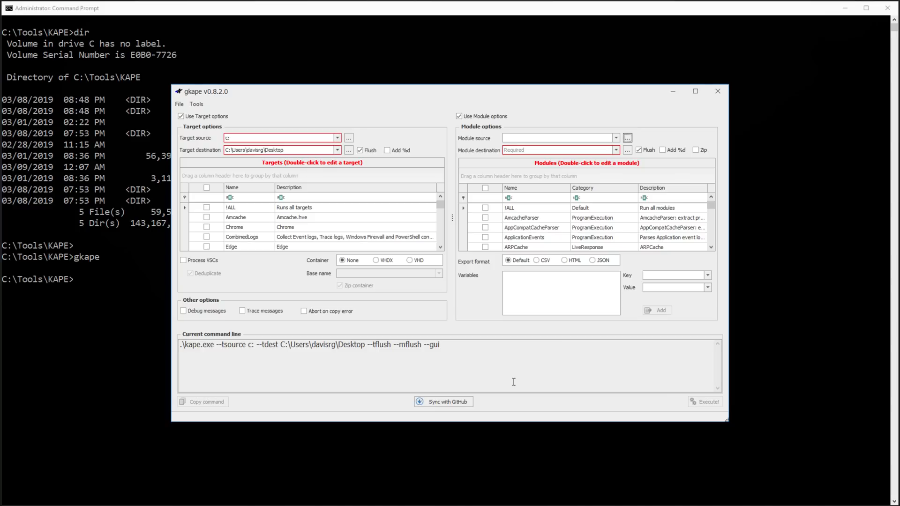
pyautogui.moveTo(692, 120)
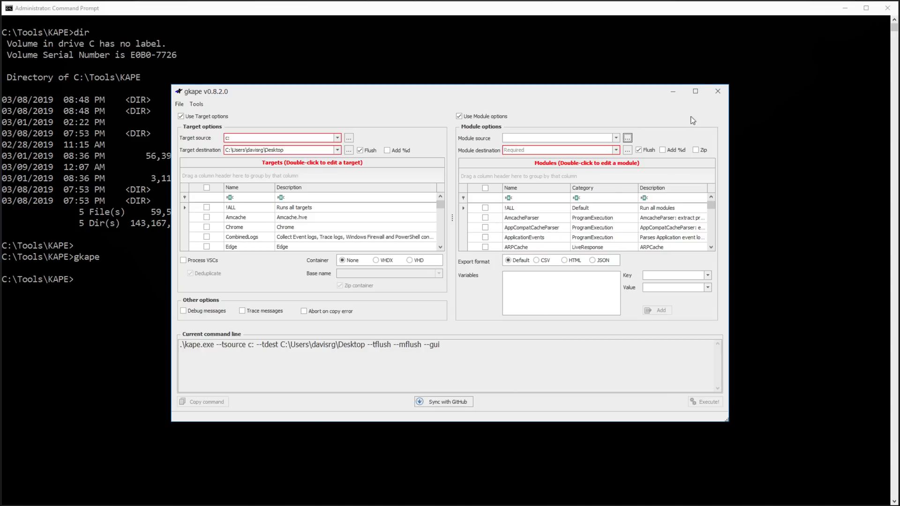
# - Exit gkape and confirm, returning to the Command Prompt
pyautogui.click(718, 91)
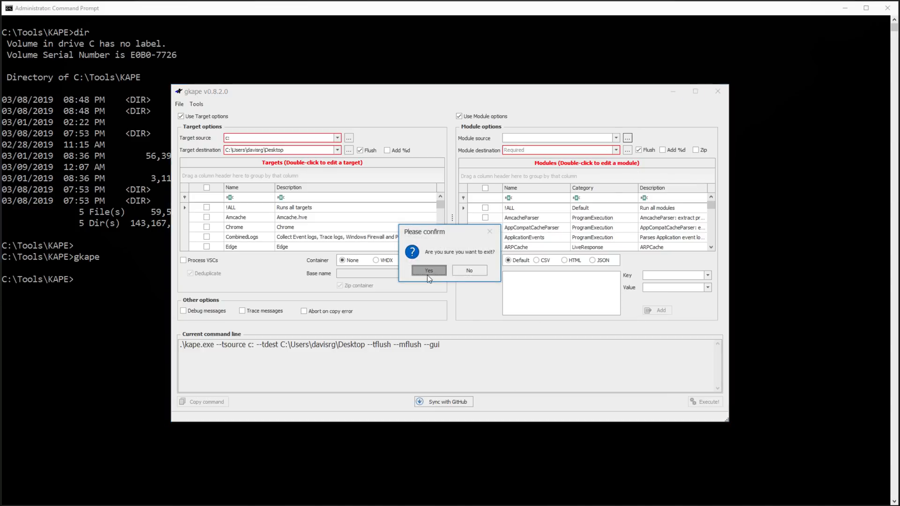
pyautogui.click(429, 270)
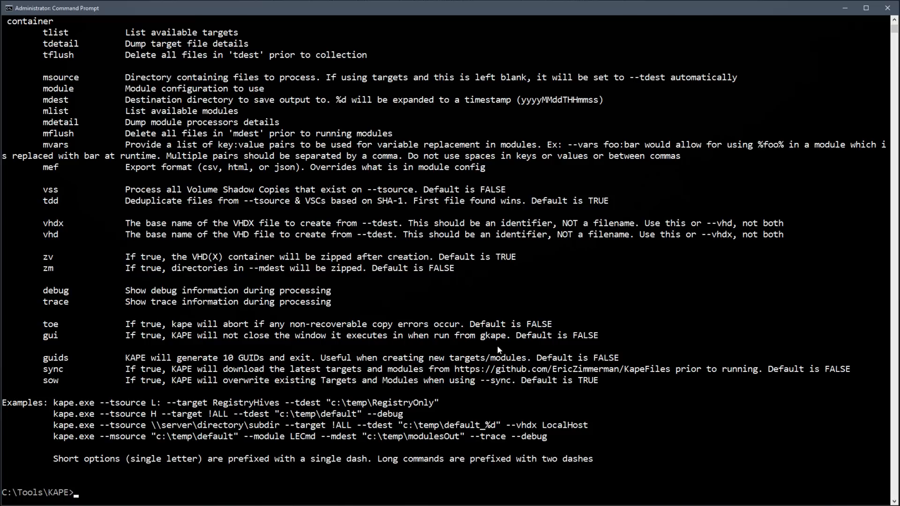
# - View kape help, run kape.exe --sync to download new targets and modules, then list the updated folder
pyautogui.write('kape.exe --sync')
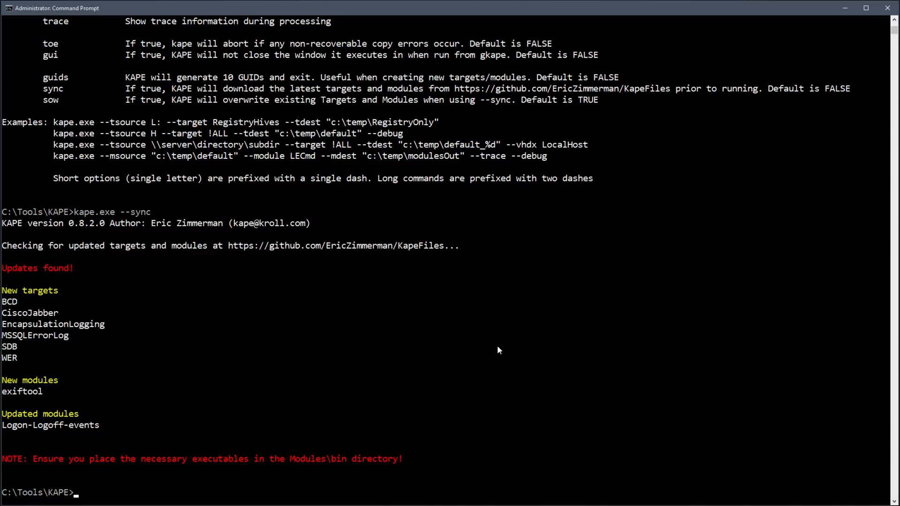
pyautogui.write('kape.exe --sync')
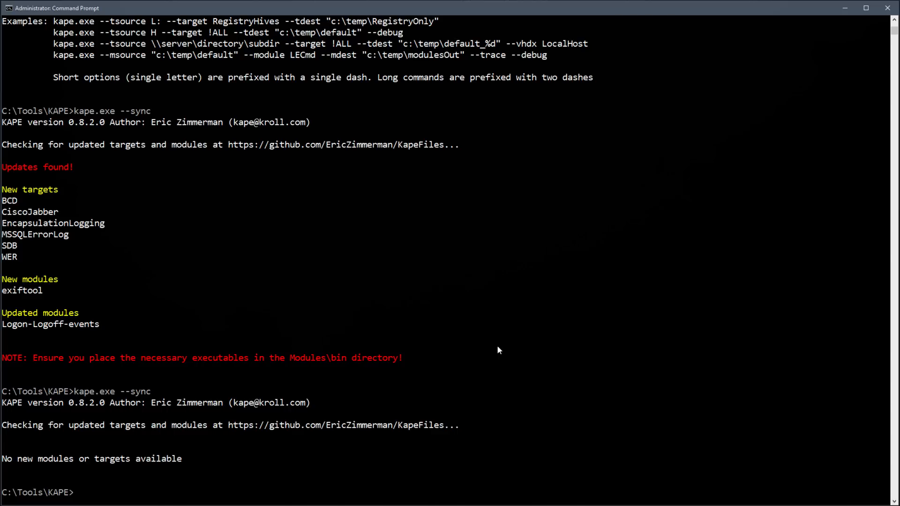
pyautogui.write('dir')
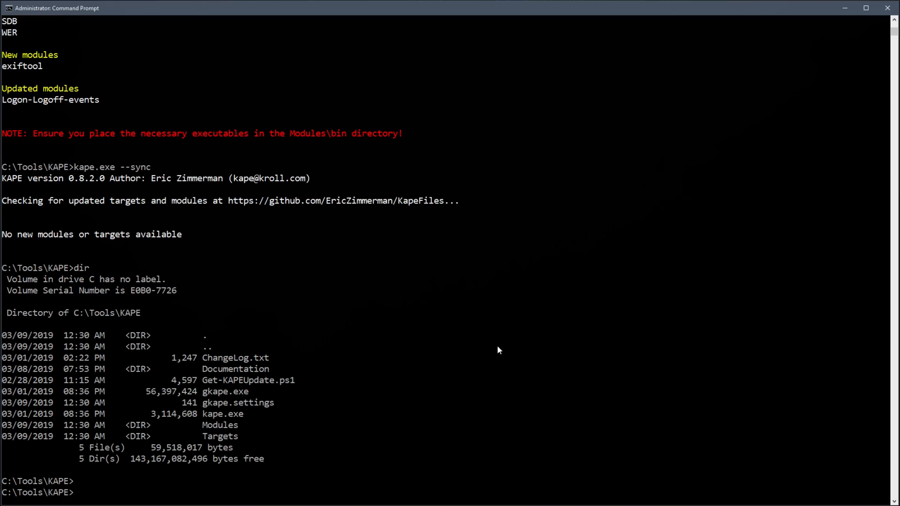
pyautogui.moveTo(235, 392)
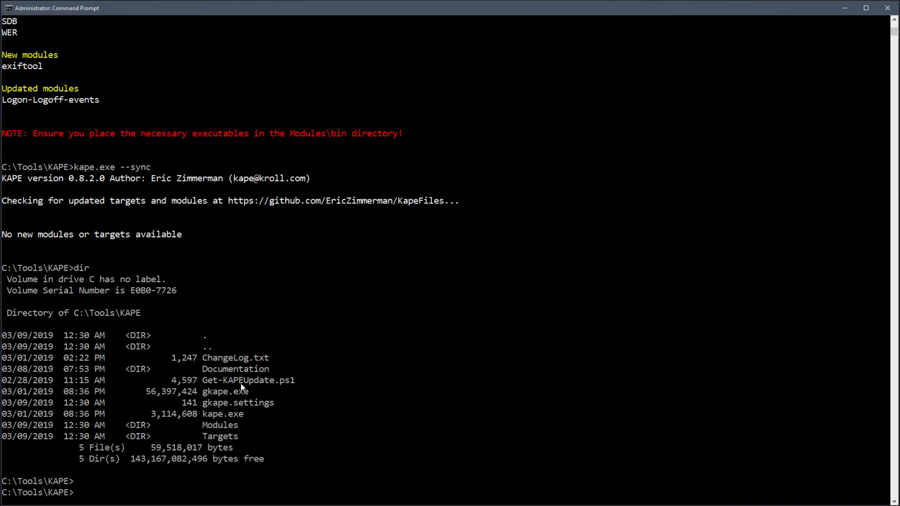
pyautogui.moveTo(390, 397)
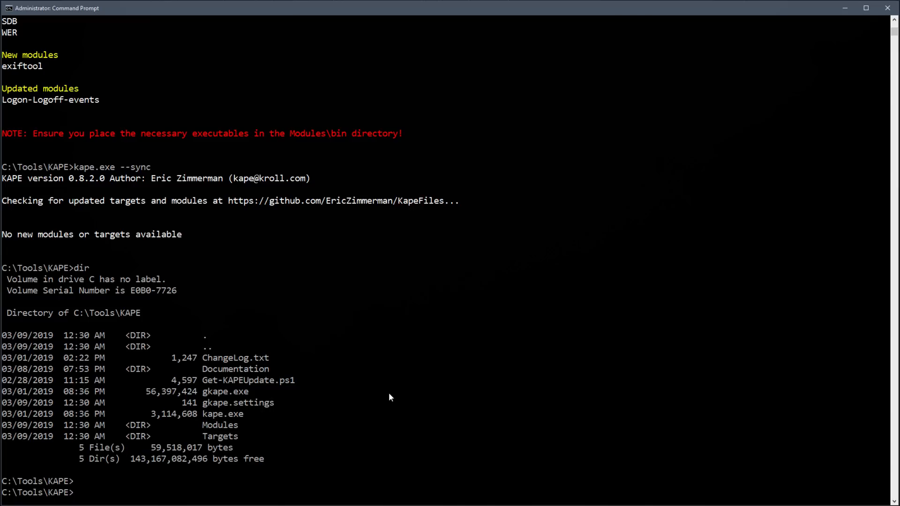
# - Launch PowerShell inside the Command Prompt and begin a Get command
pyautogui.write('powershell')
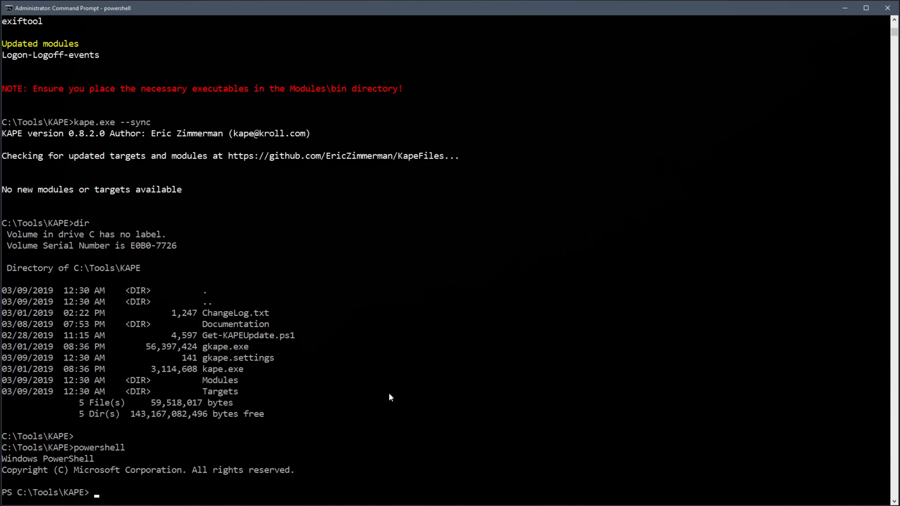
pyautogui.write('Get')
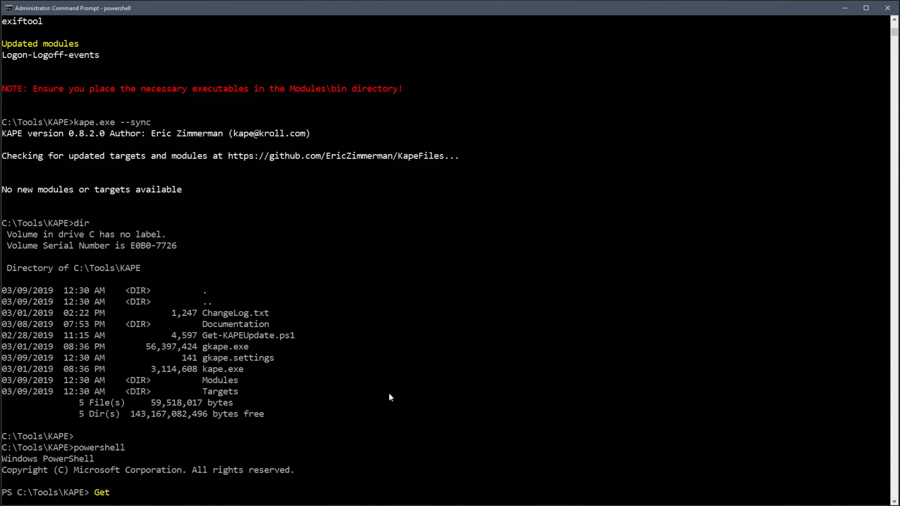